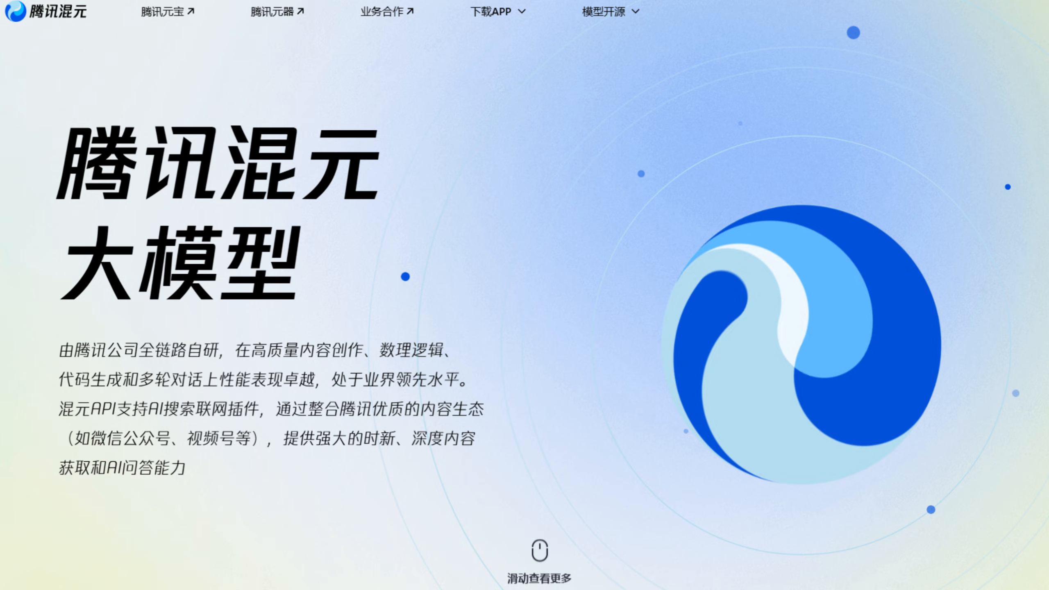
Scroll down the Tencent Hunyuan homepage before moving to the HunyuanVideo landing page.
scroll("down", 3)
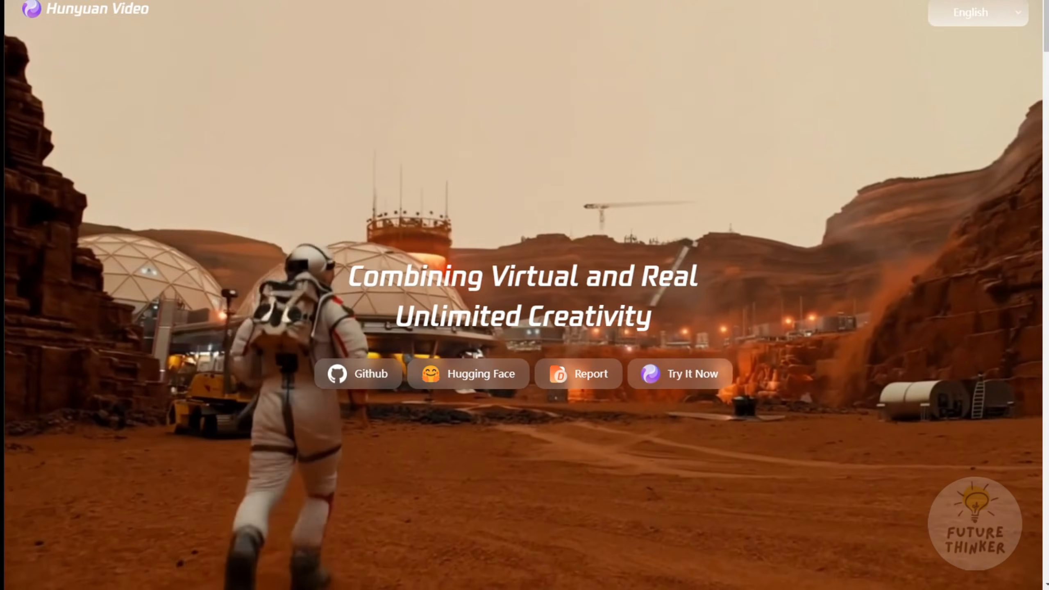
Browse the hunyuan-video-t2v-720p weights: look in transformers, then the vae folder with config.json and pytorch_model.pt.
left_click(466, 374)
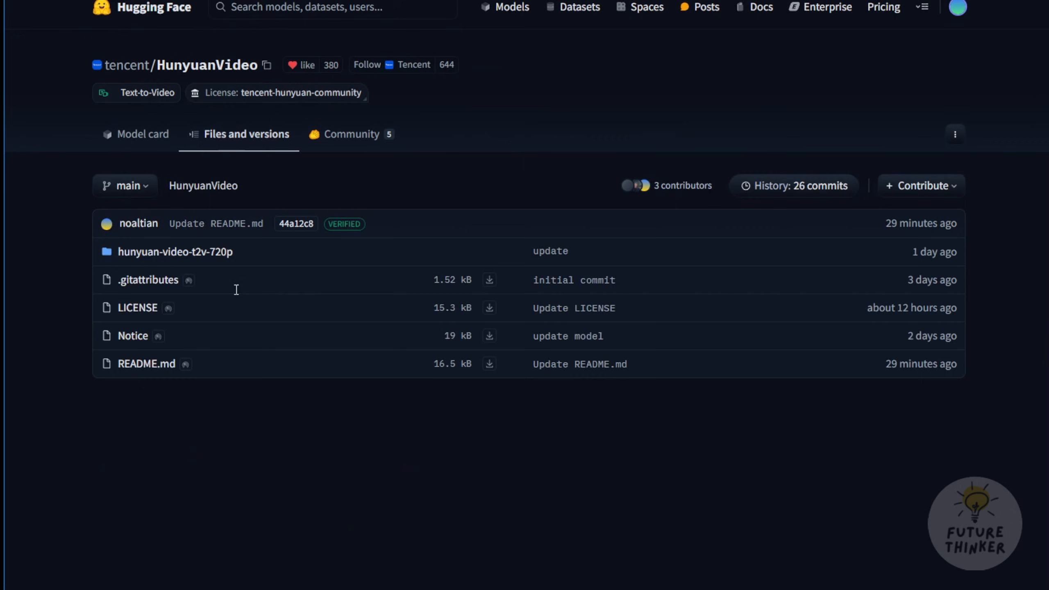
mouse_move(149, 279)
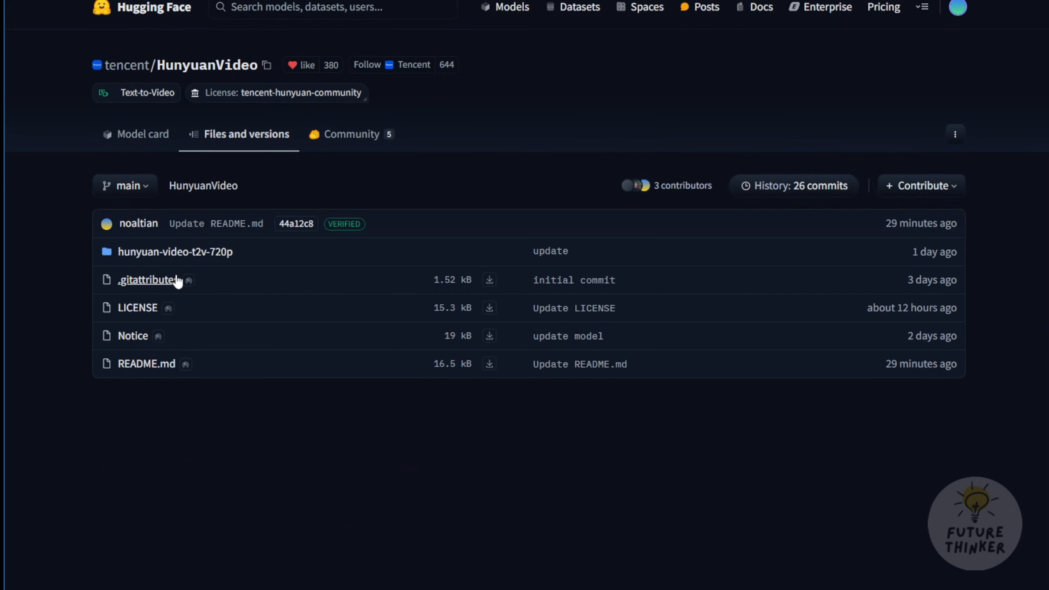
mouse_move(176, 251)
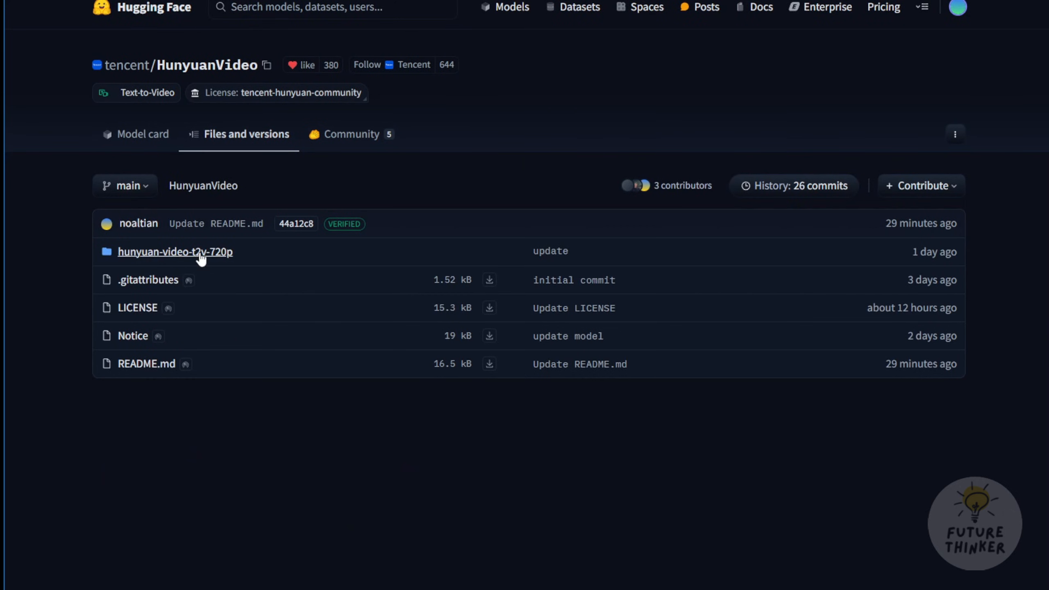
left_click(175, 252)
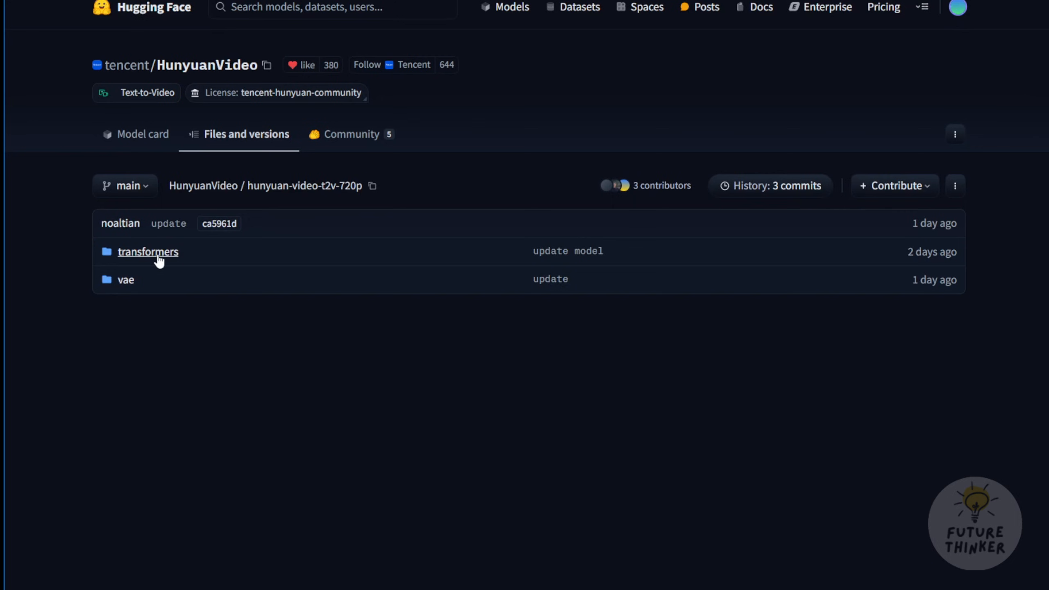
mouse_move(162, 92)
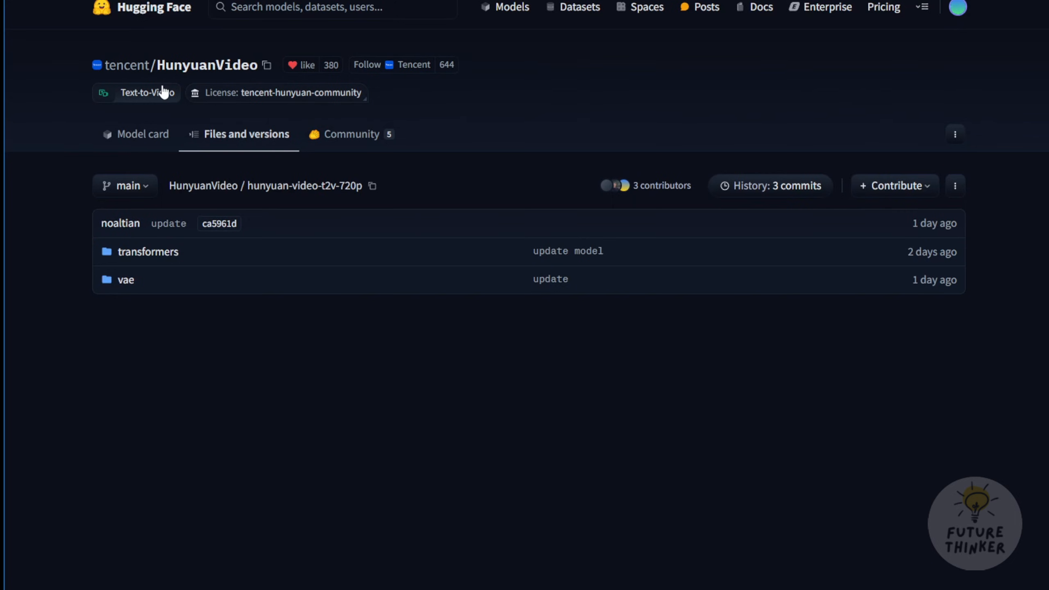
left_click(149, 252)
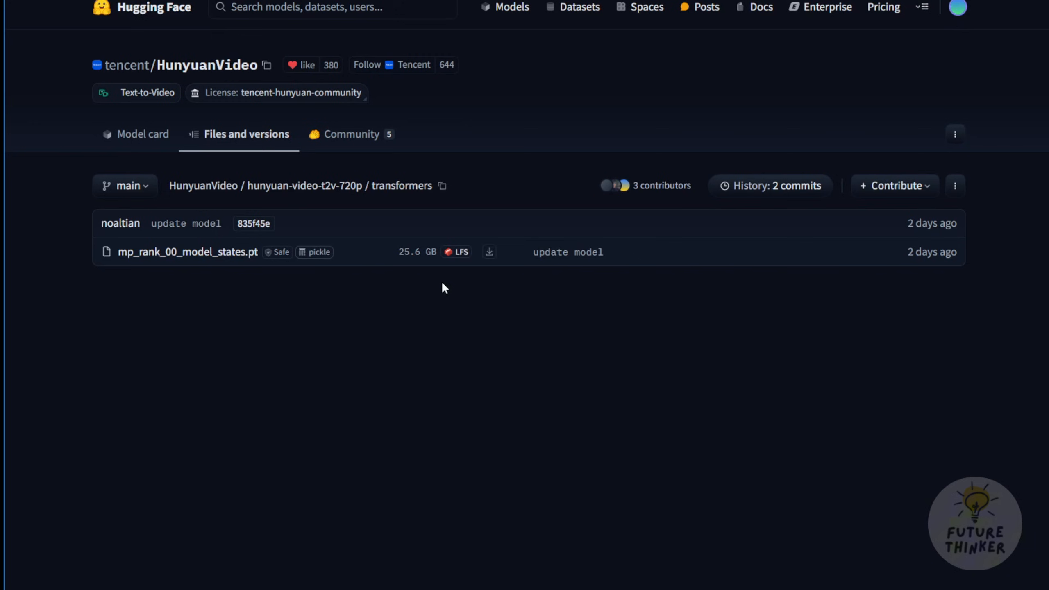
mouse_move(399, 272)
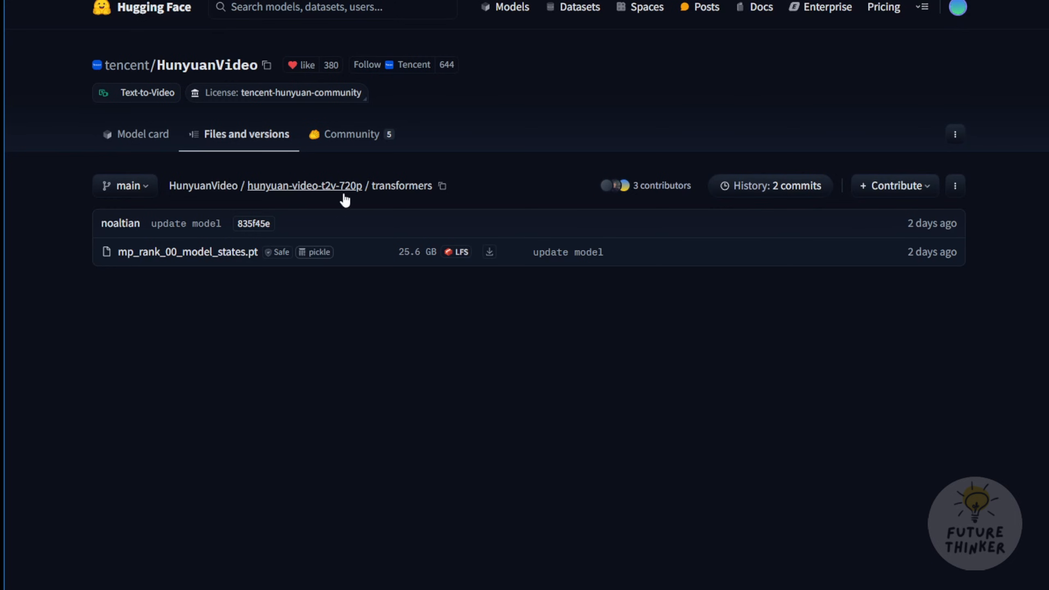
left_click(305, 185)
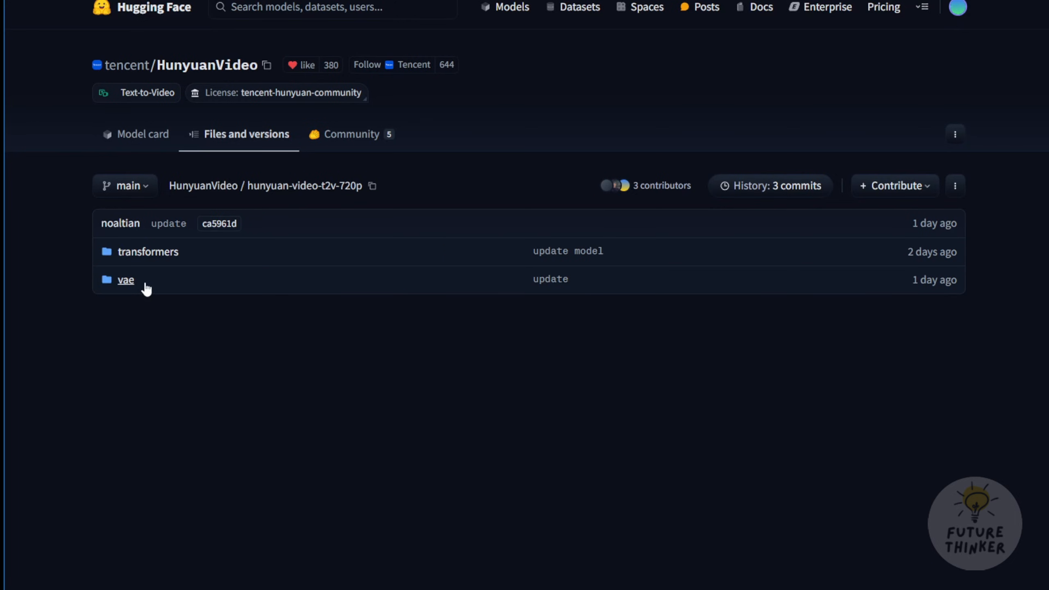
left_click(126, 279)
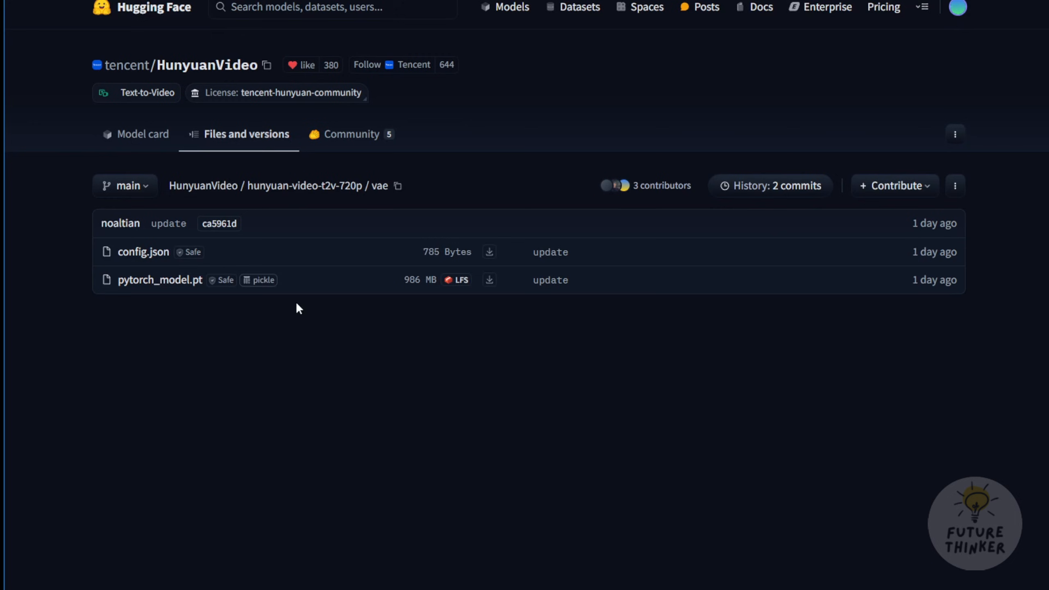
mouse_move(281, 271)
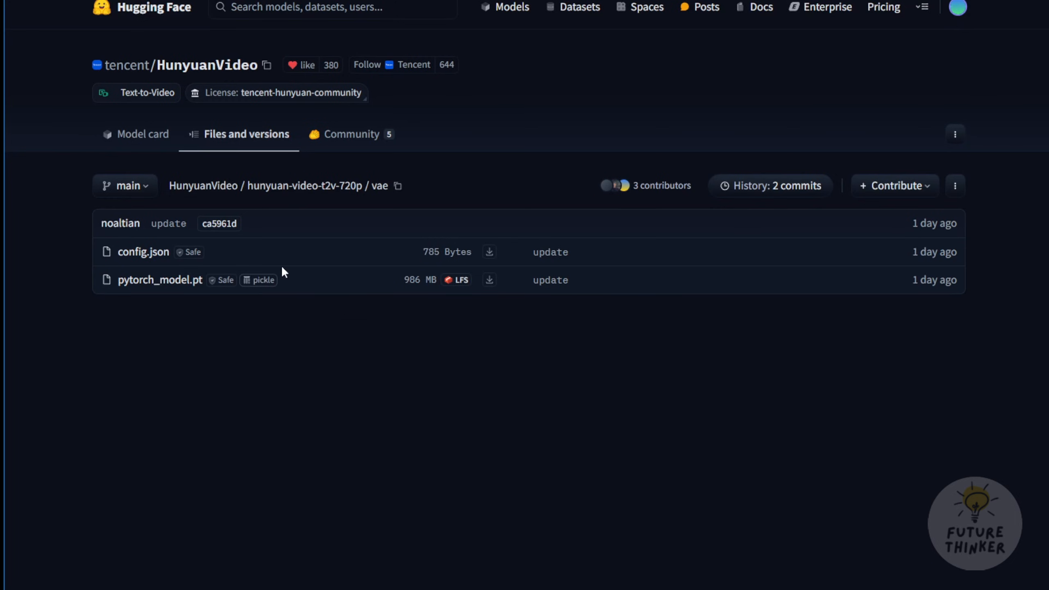
mouse_move(398, 288)
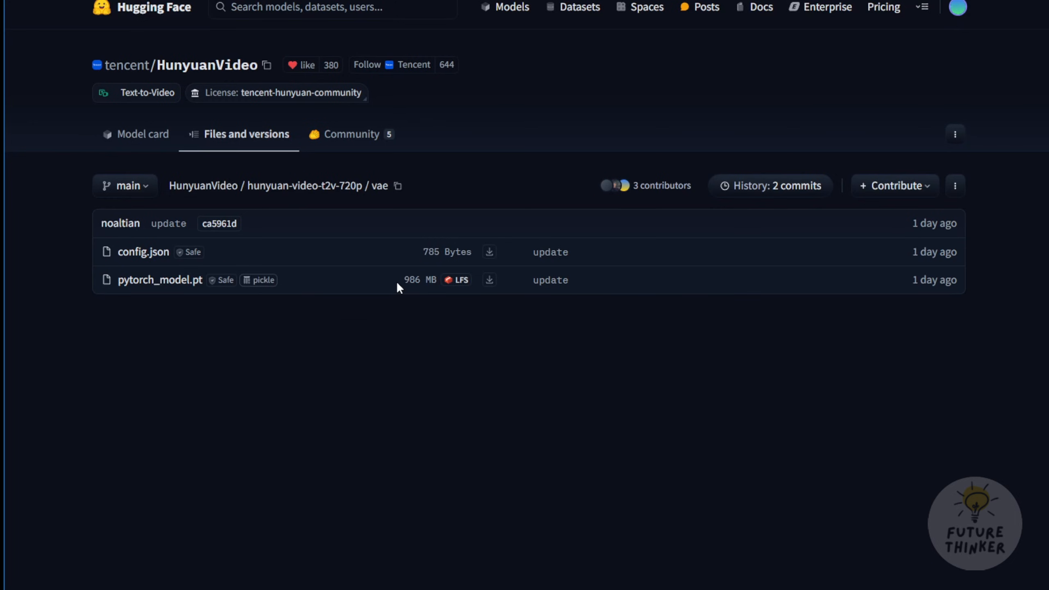
Read the HunyuanVideo model card from the abstract down to the Overall Architecture diagram.
left_click(142, 134)
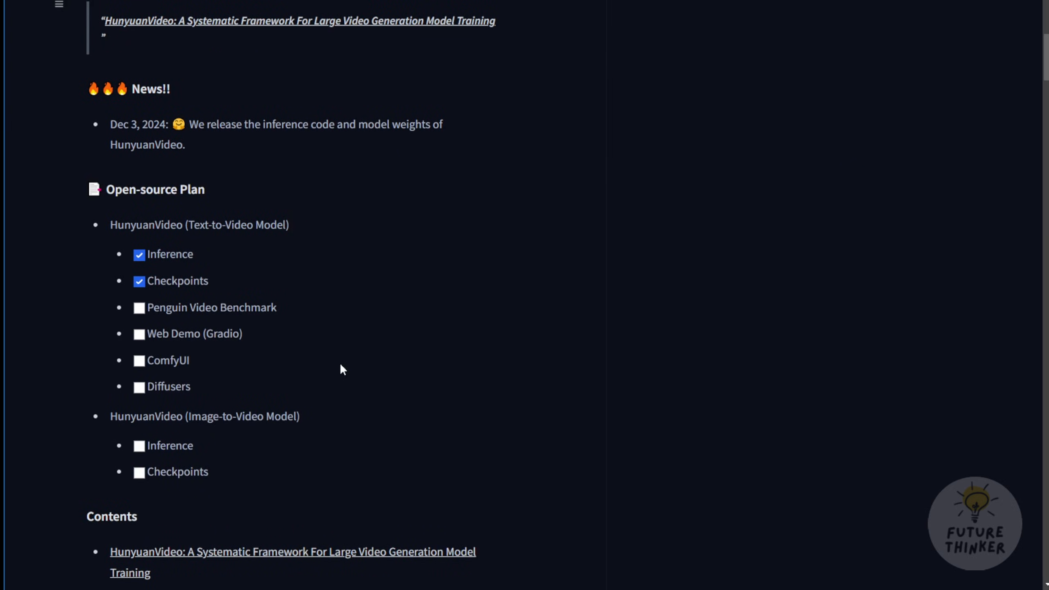
scroll("down", 3)
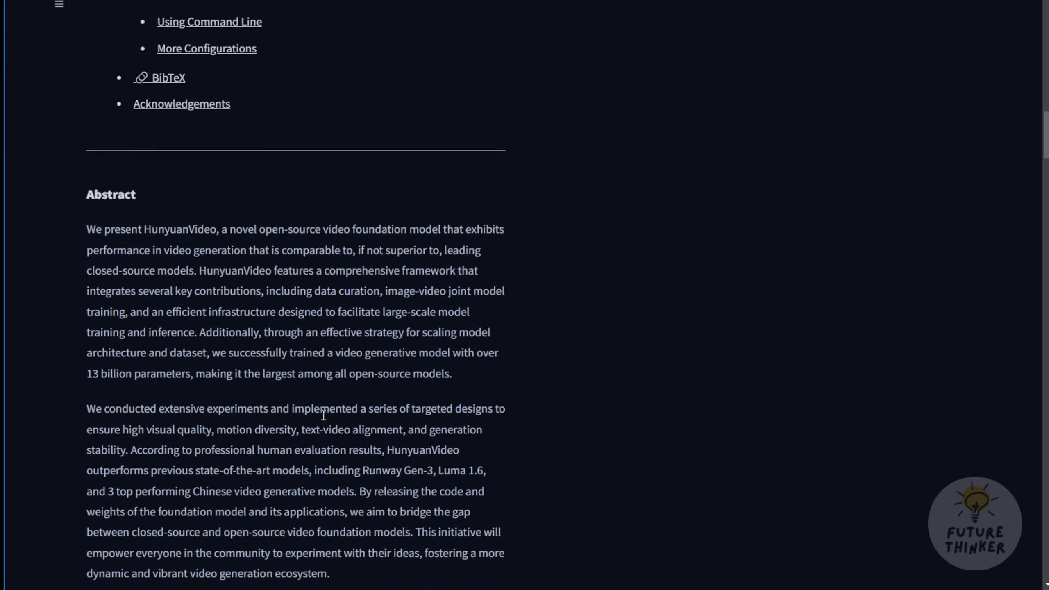
scroll("down", 3)
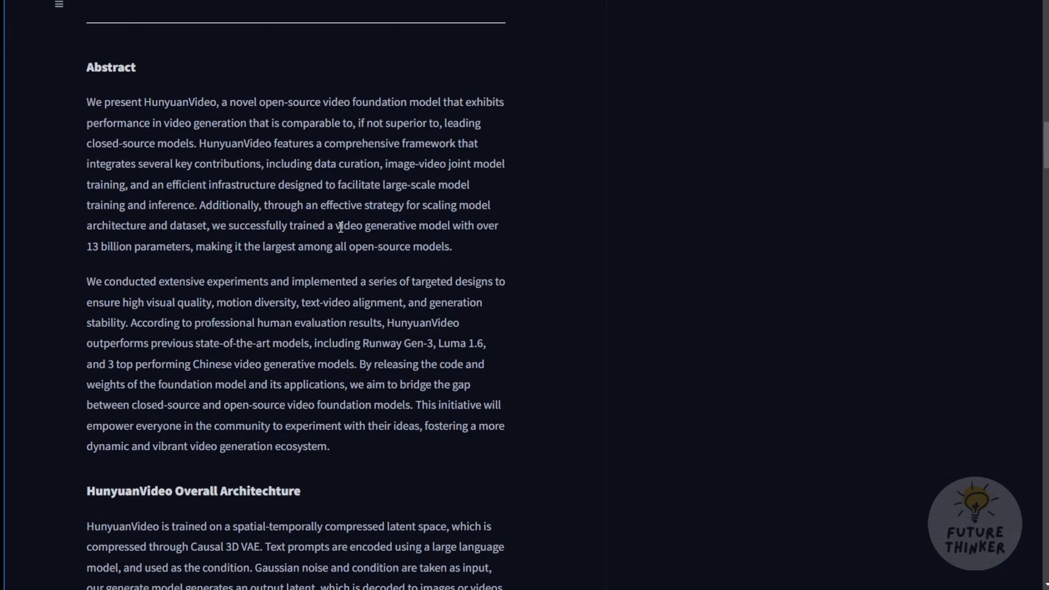
mouse_move(434, 225)
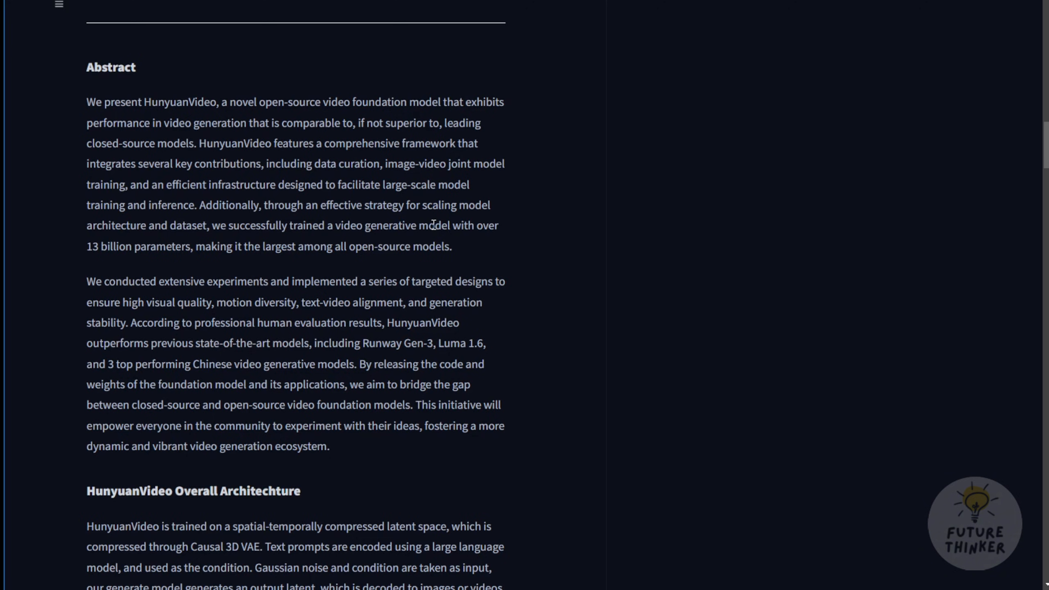
mouse_move(98, 246)
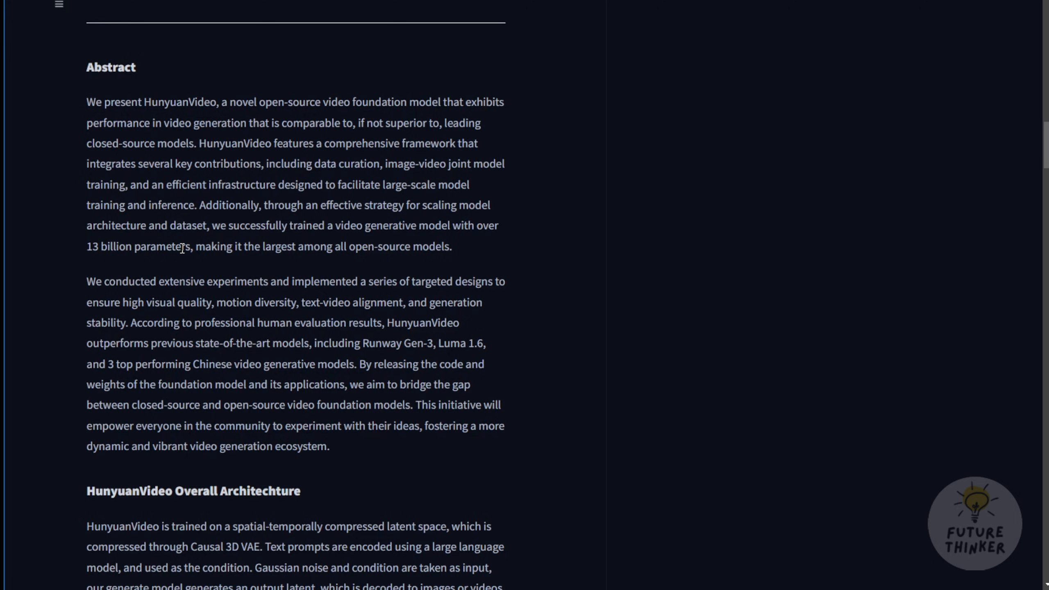
mouse_move(210, 241)
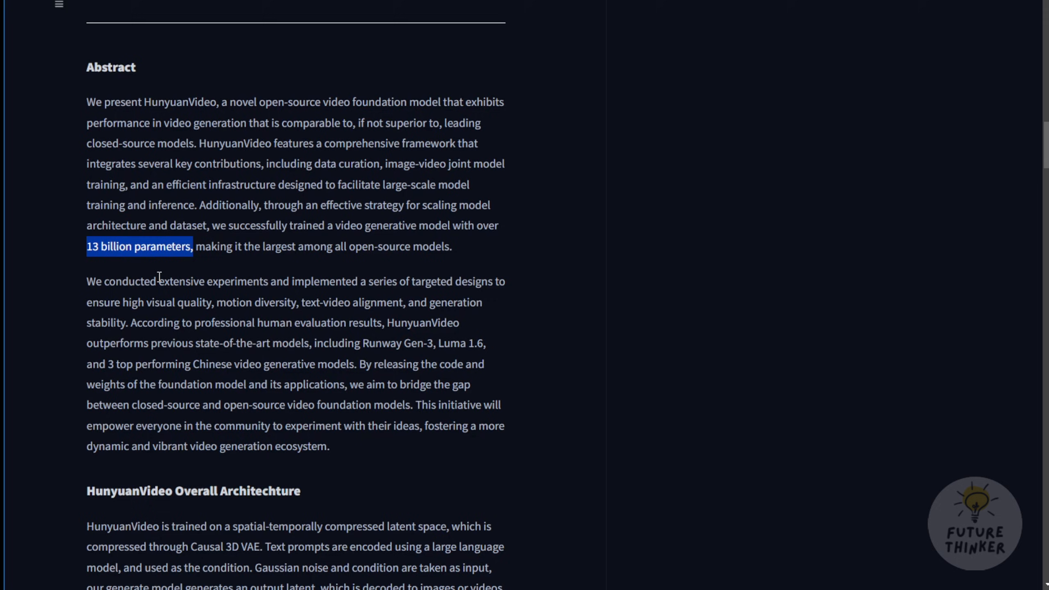
scroll("down", 3)
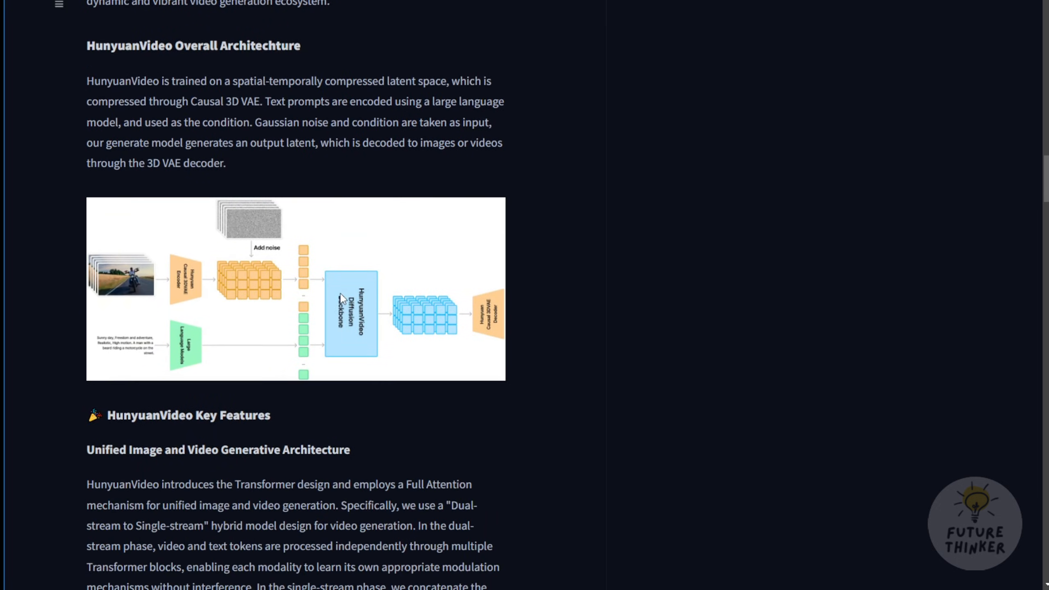
mouse_move(165, 299)
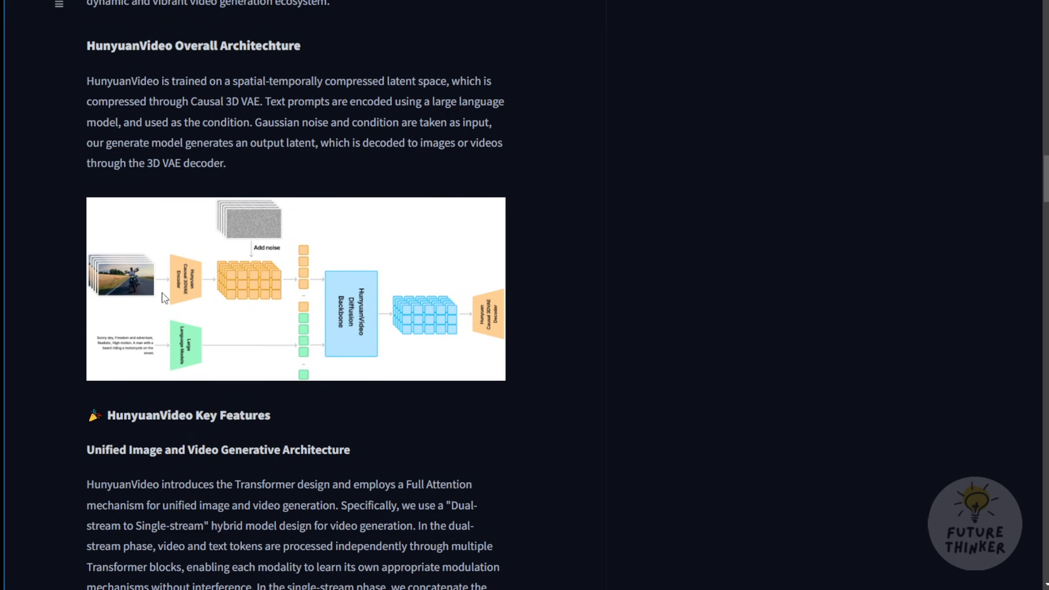
mouse_move(170, 300)
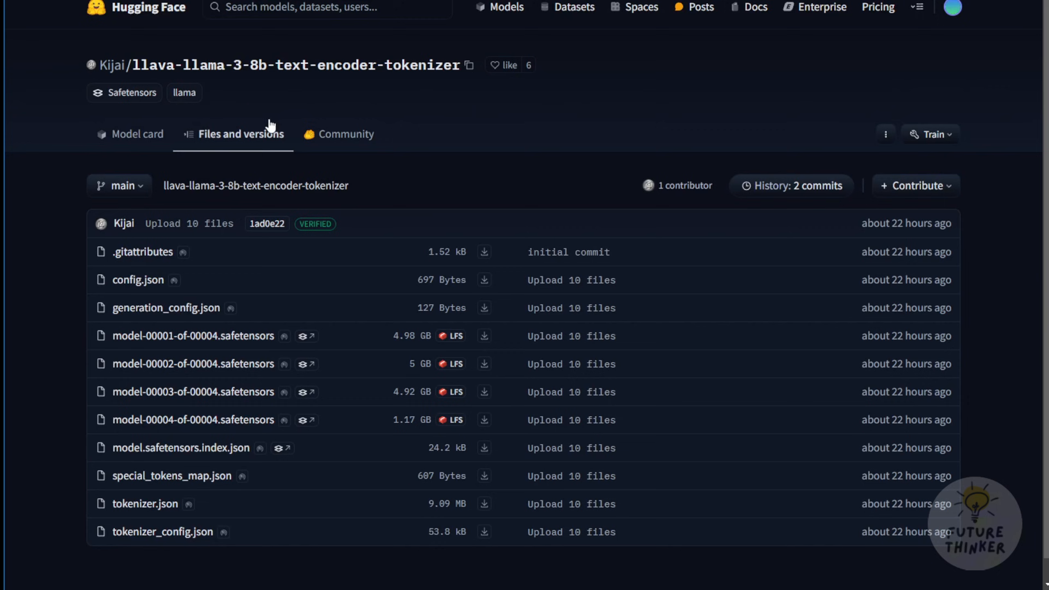
mouse_move(221, 194)
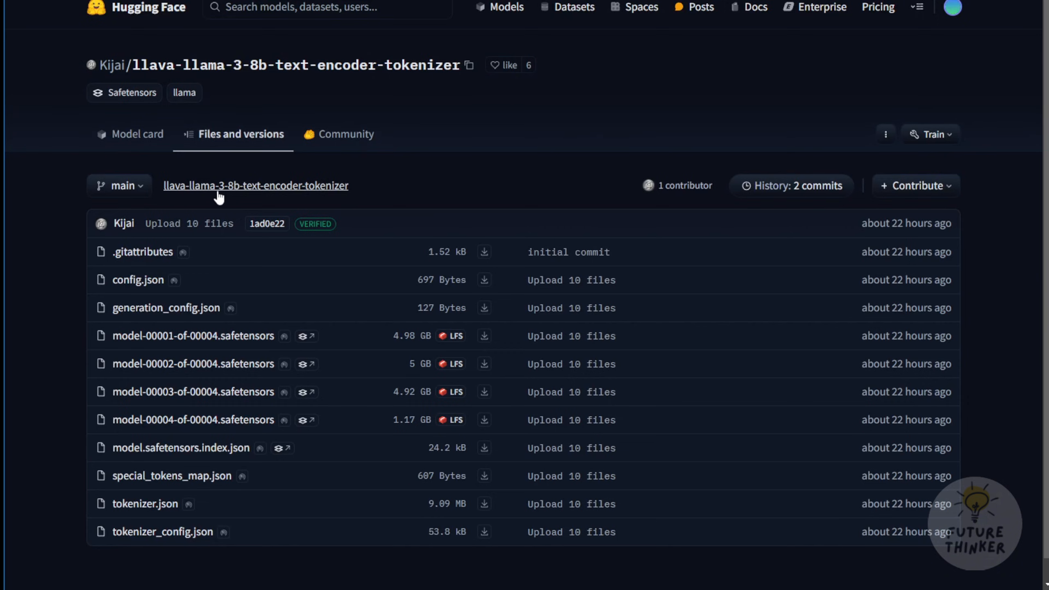
mouse_move(231, 197)
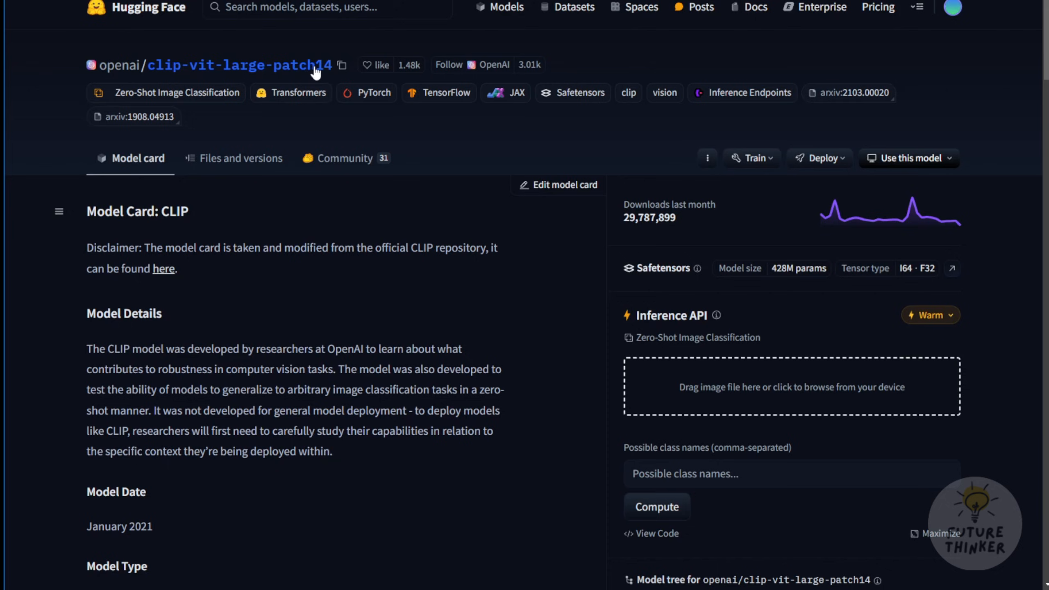
List the files of openai/clip-vit-large-patch14 and scroll through them.
left_click(240, 158)
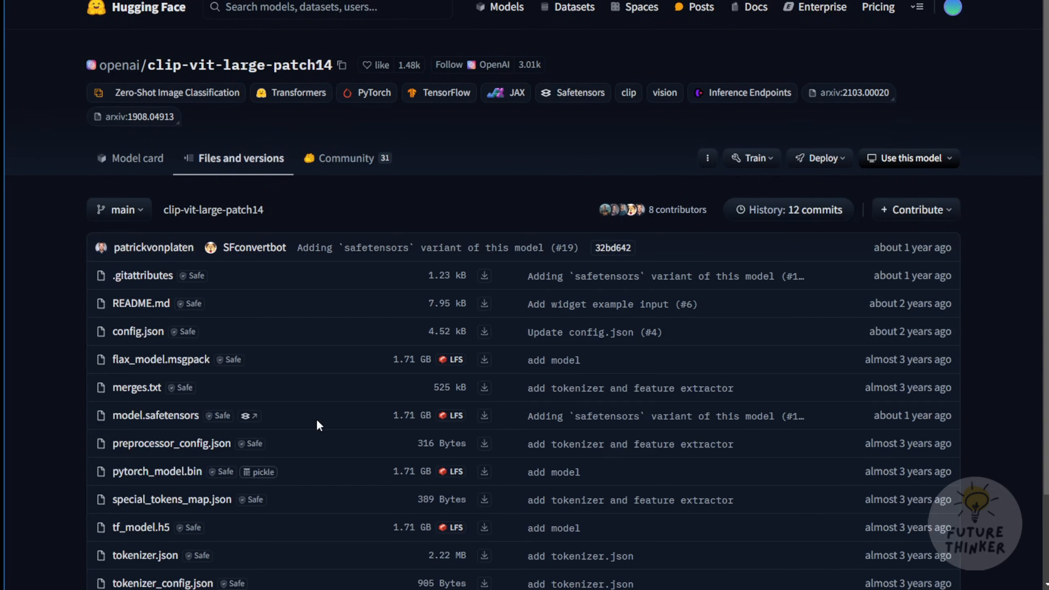
scroll("down", 3)
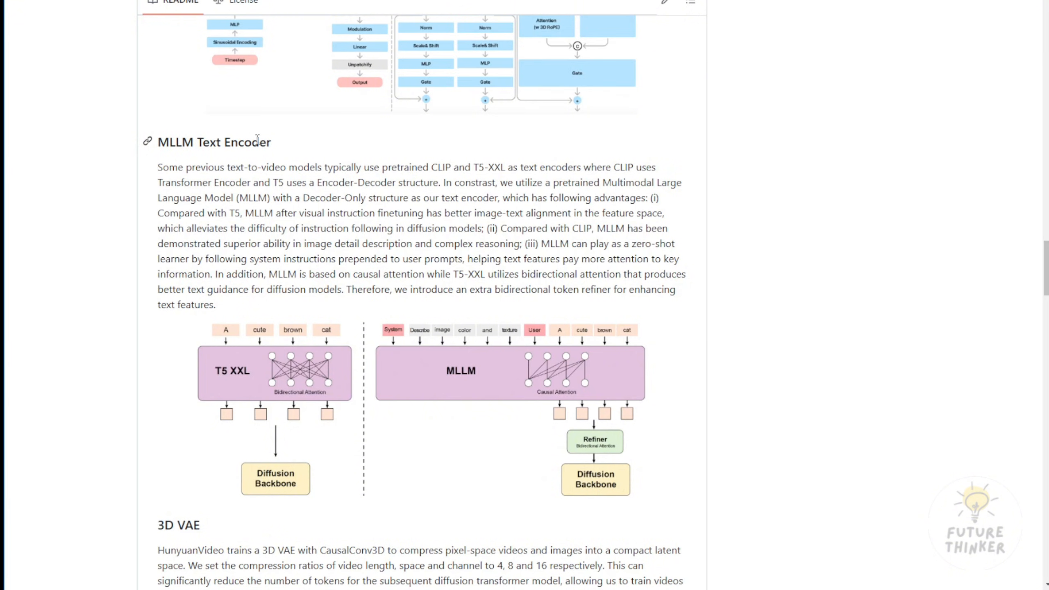
mouse_move(194, 208)
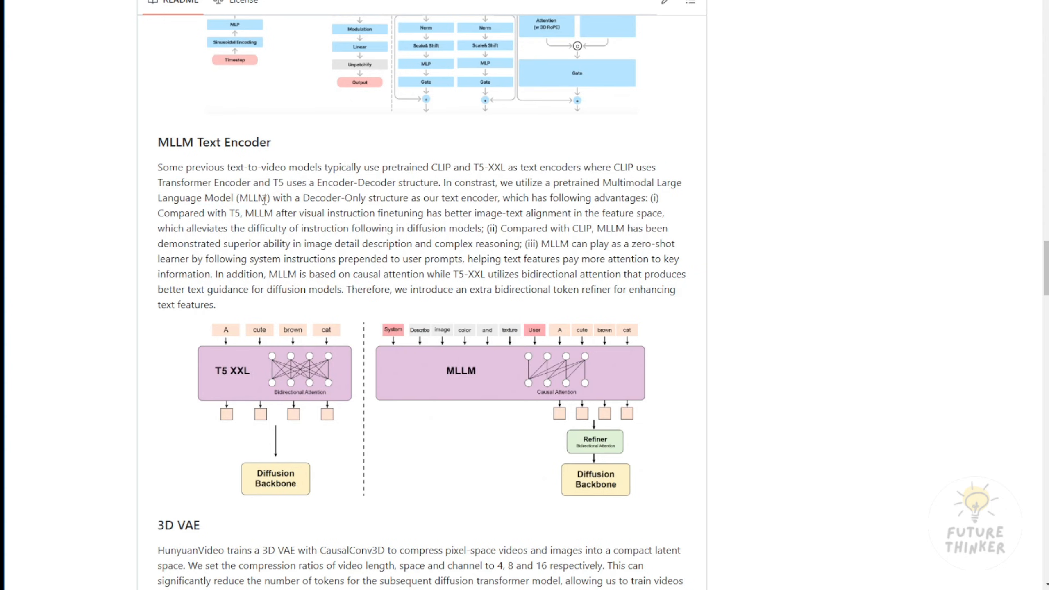
scroll("down", 3)
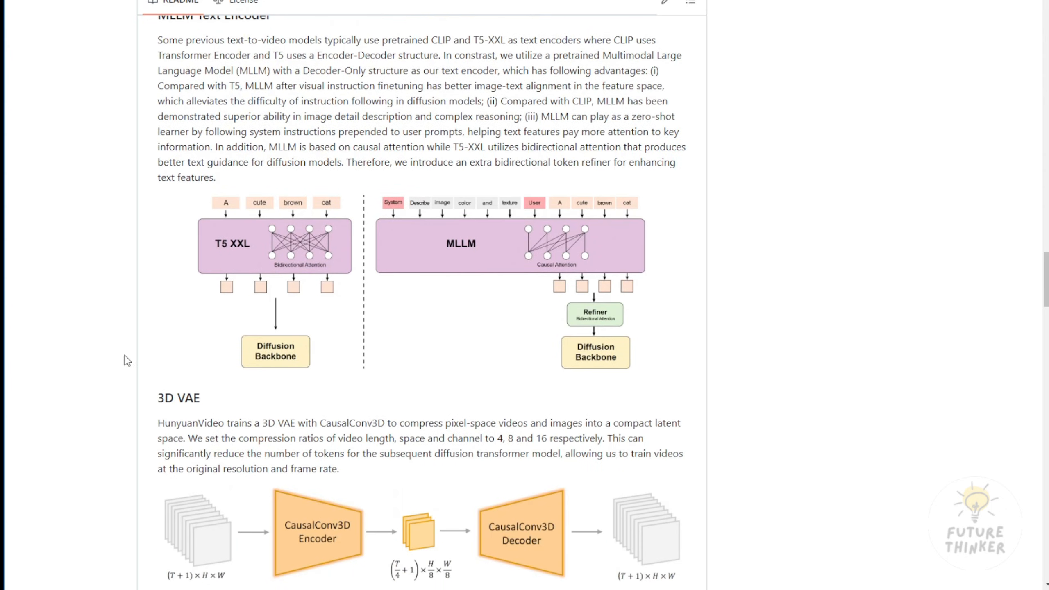
mouse_move(498, 301)
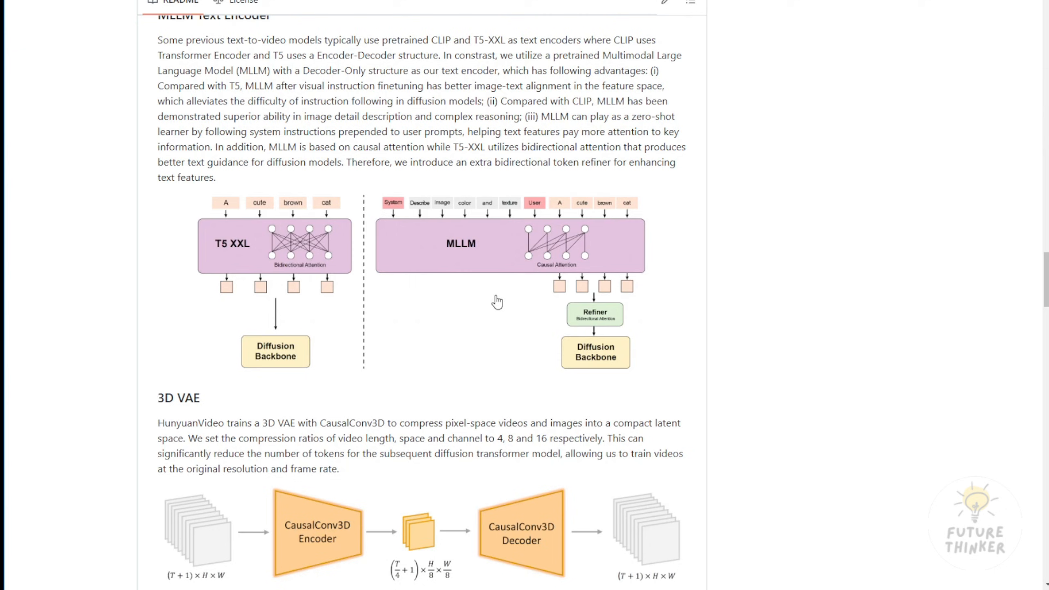
scroll("down", 3)
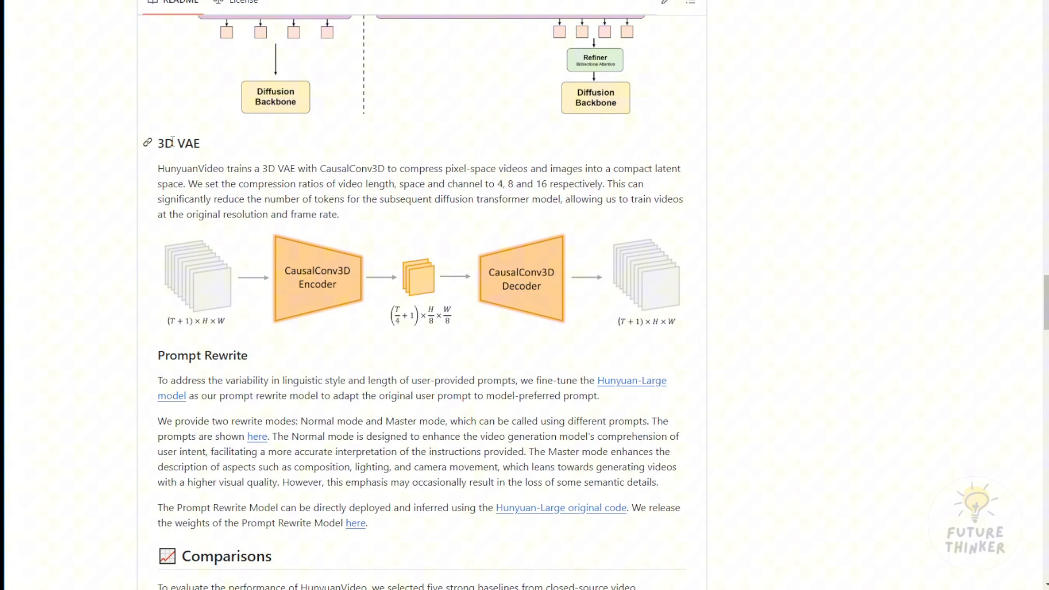
mouse_move(256, 173)
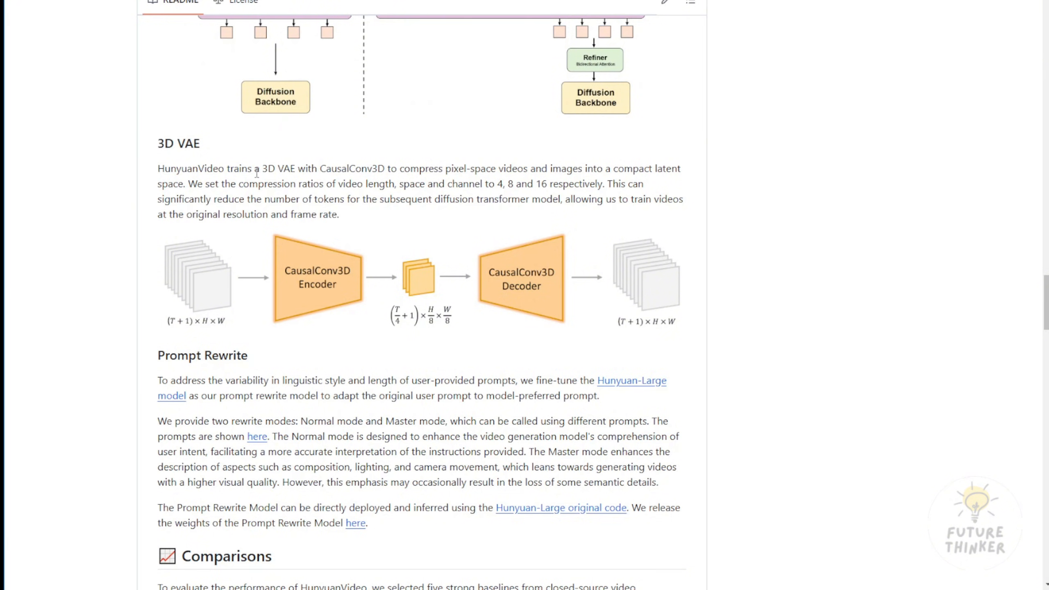
mouse_move(347, 170)
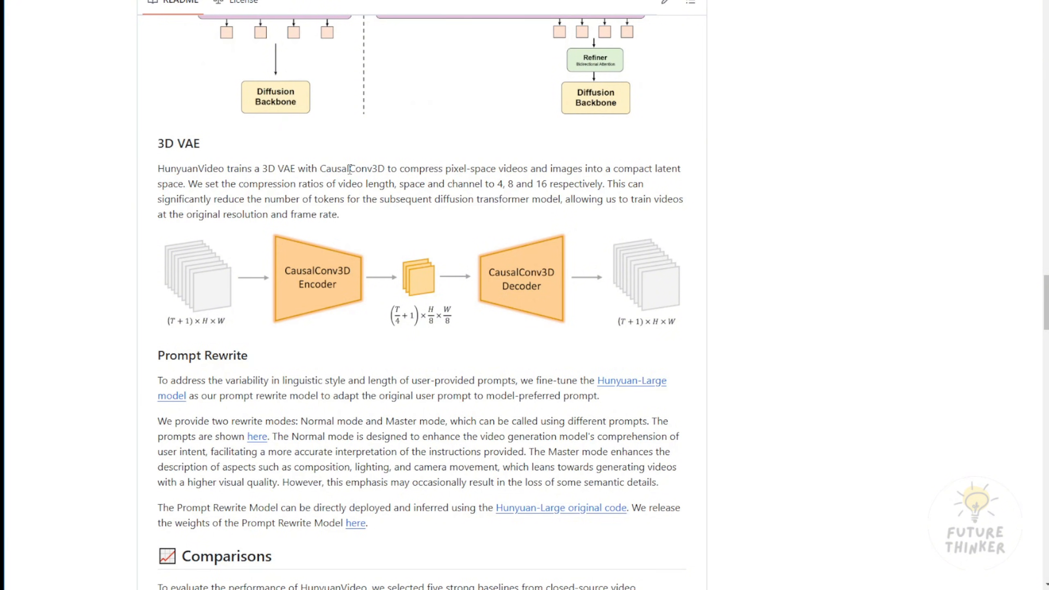
mouse_move(381, 166)
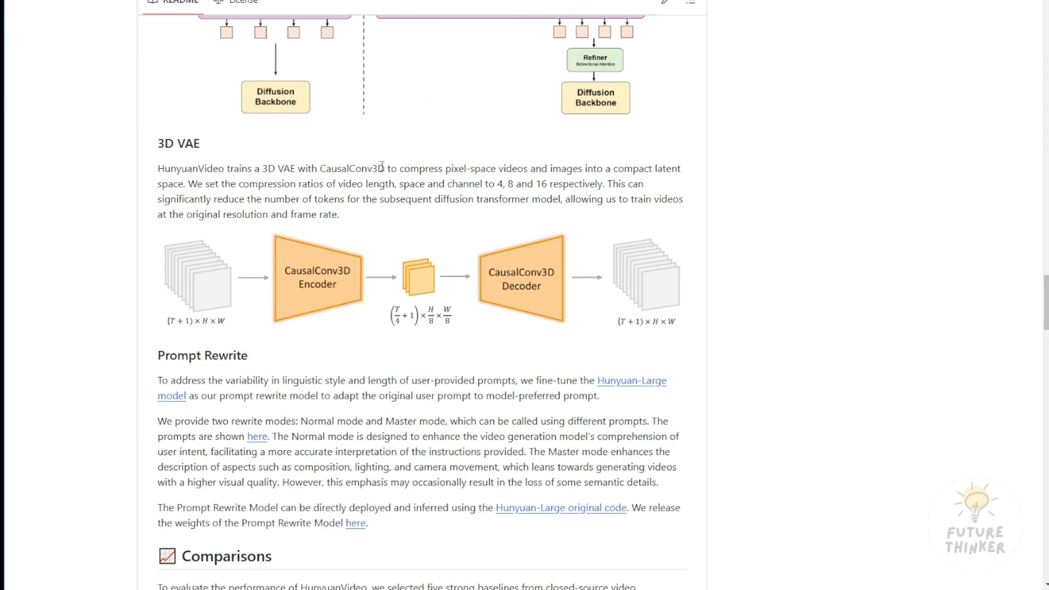
mouse_move(462, 168)
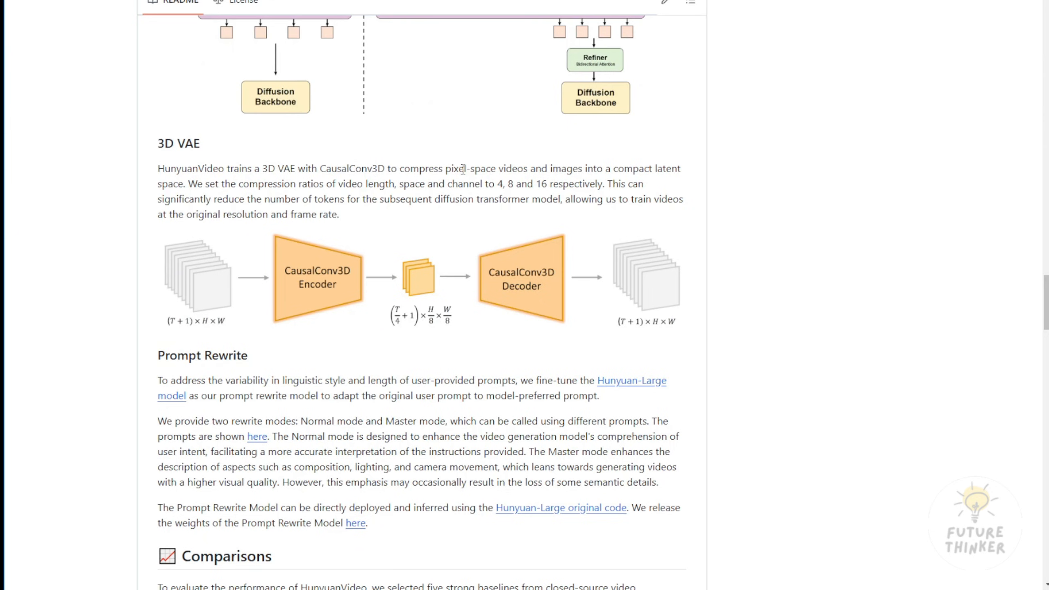
double_click(353, 168)
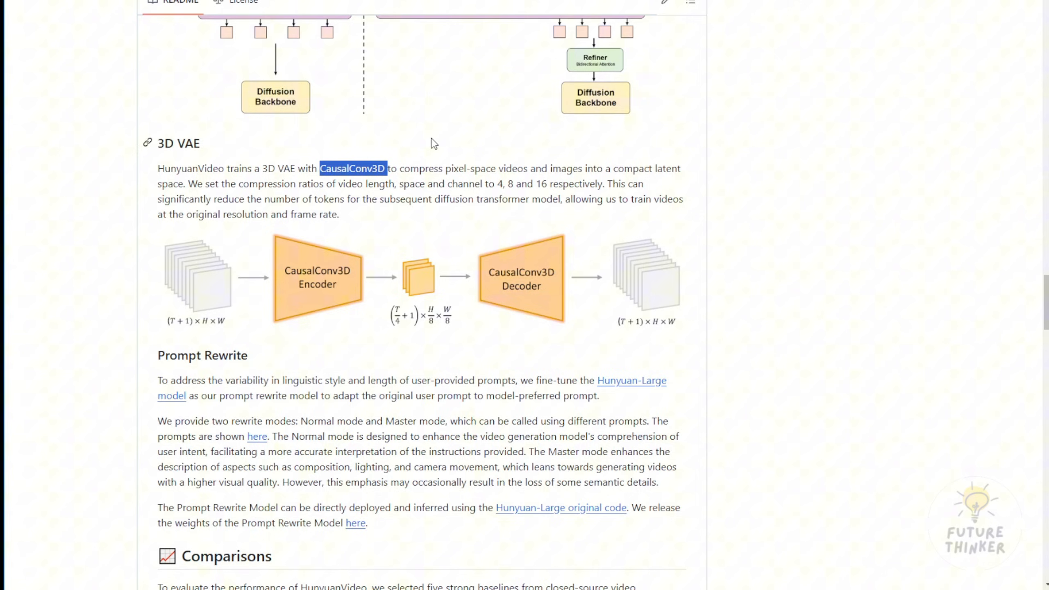
mouse_move(430, 143)
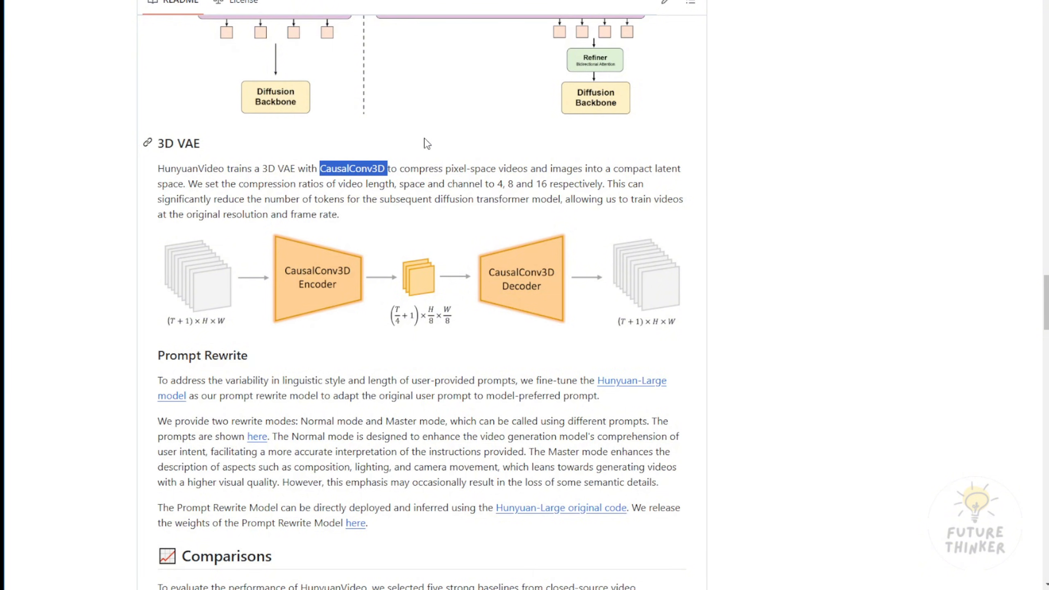
scroll("down", 3)
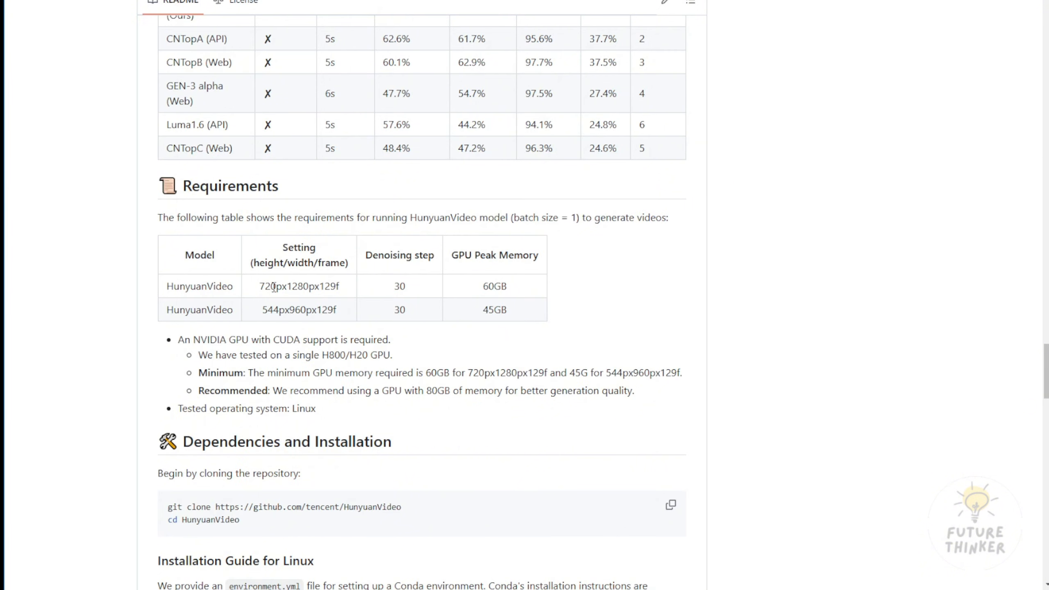
double_click(268, 286)
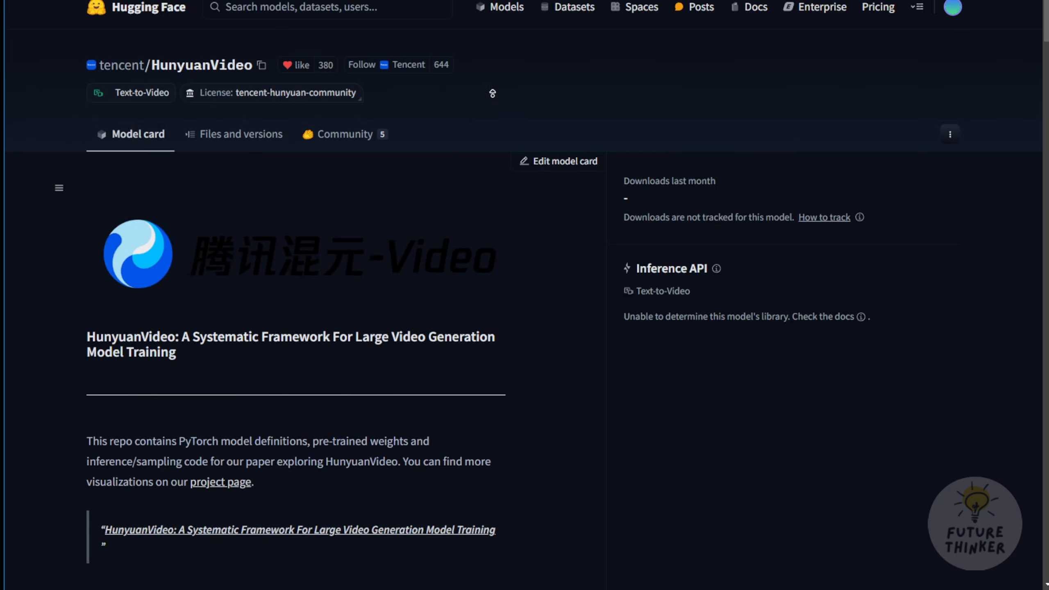
Show the tencent/HunyuanVideo file listing with the hunyuan-video-t2v-720p folder.
left_click(241, 134)
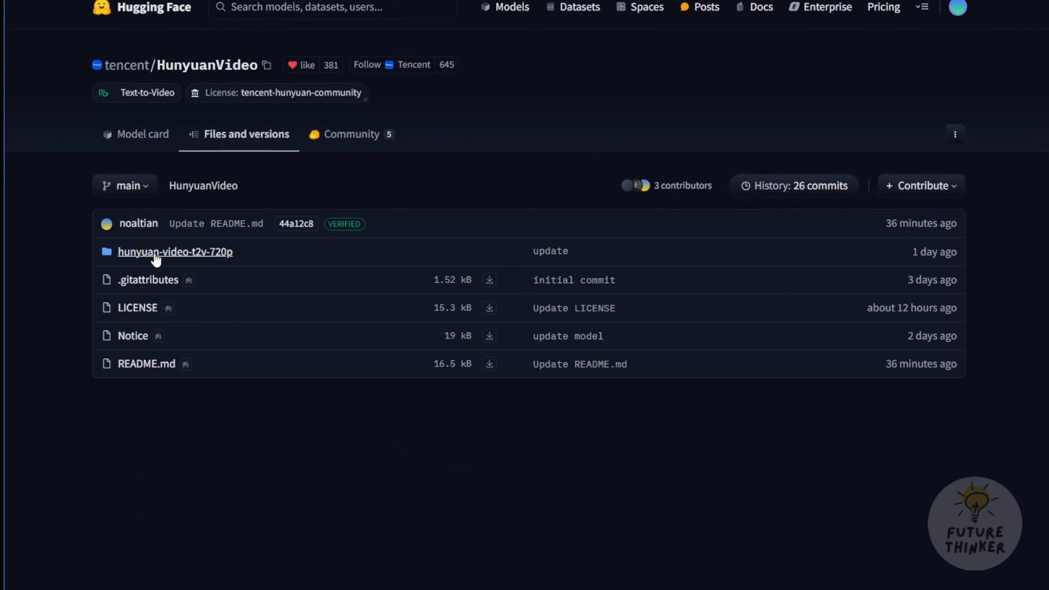
mouse_move(197, 260)
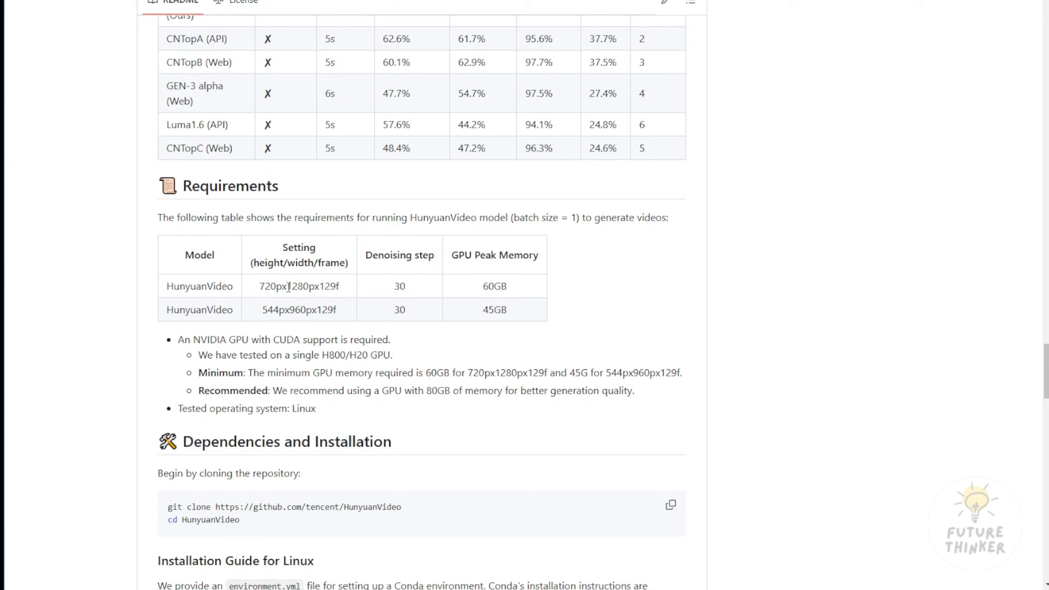
mouse_move(301, 286)
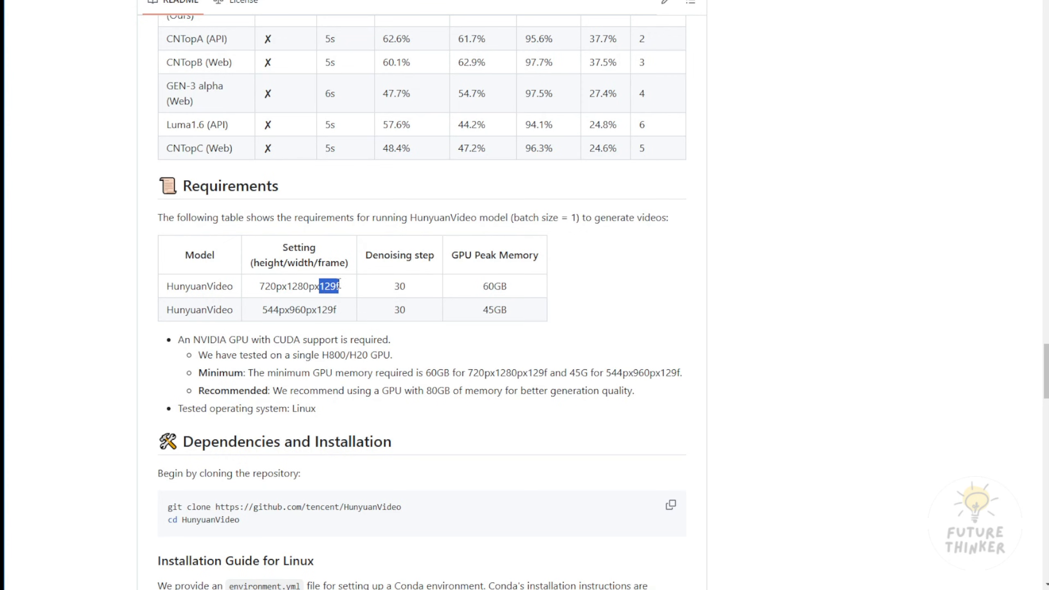
mouse_move(399, 281)
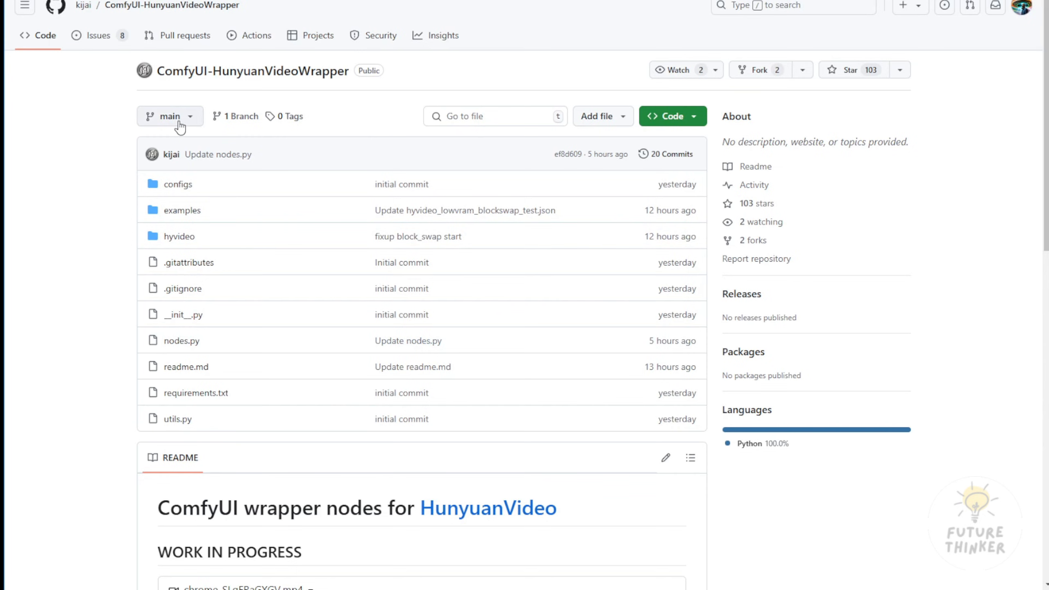
mouse_move(194, 128)
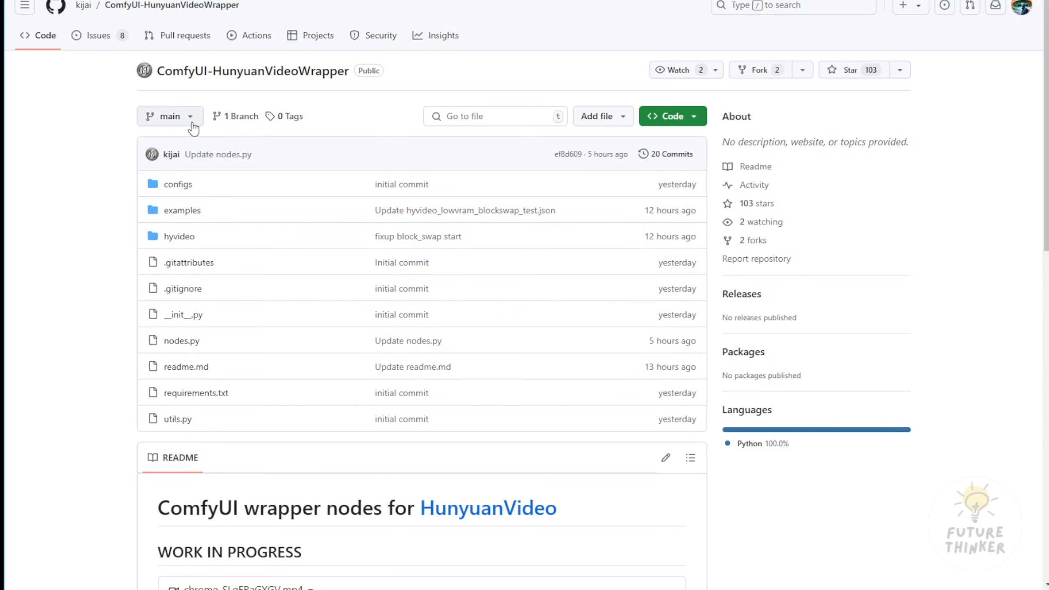
mouse_move(179, 236)
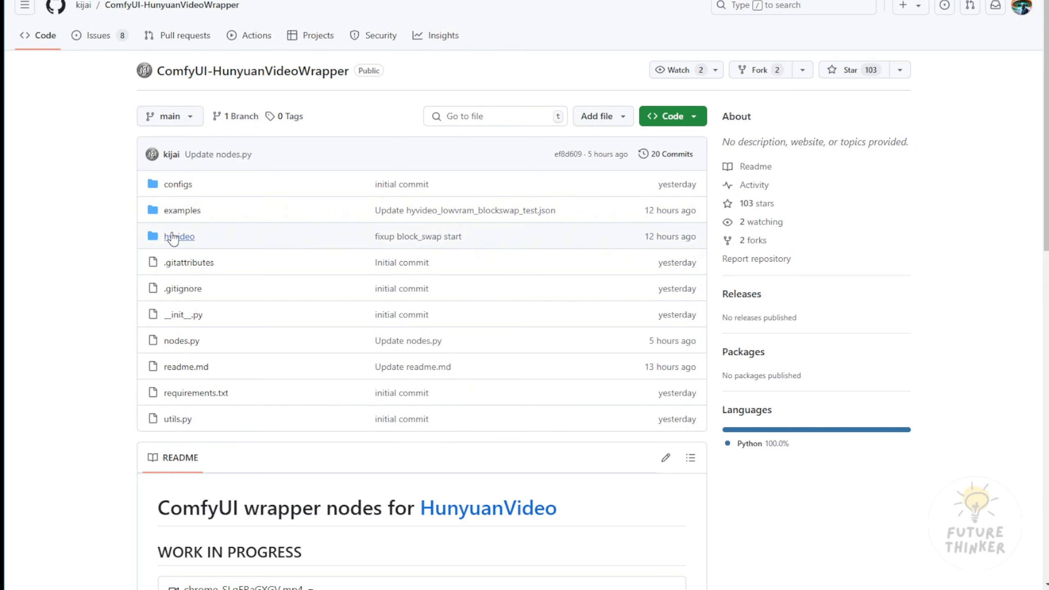
scroll("down", 3)
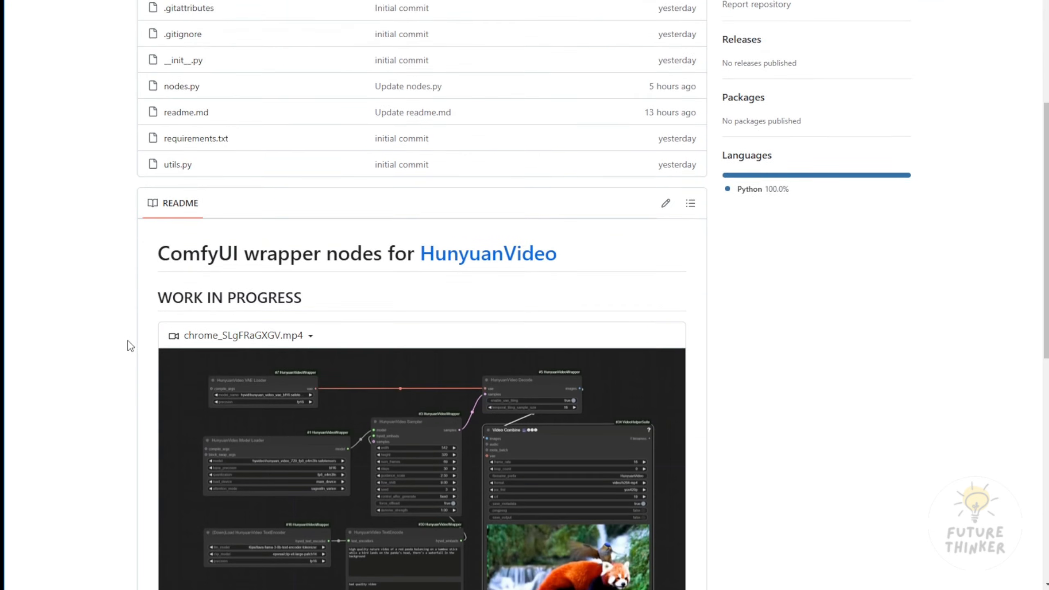
scroll("down", 3)
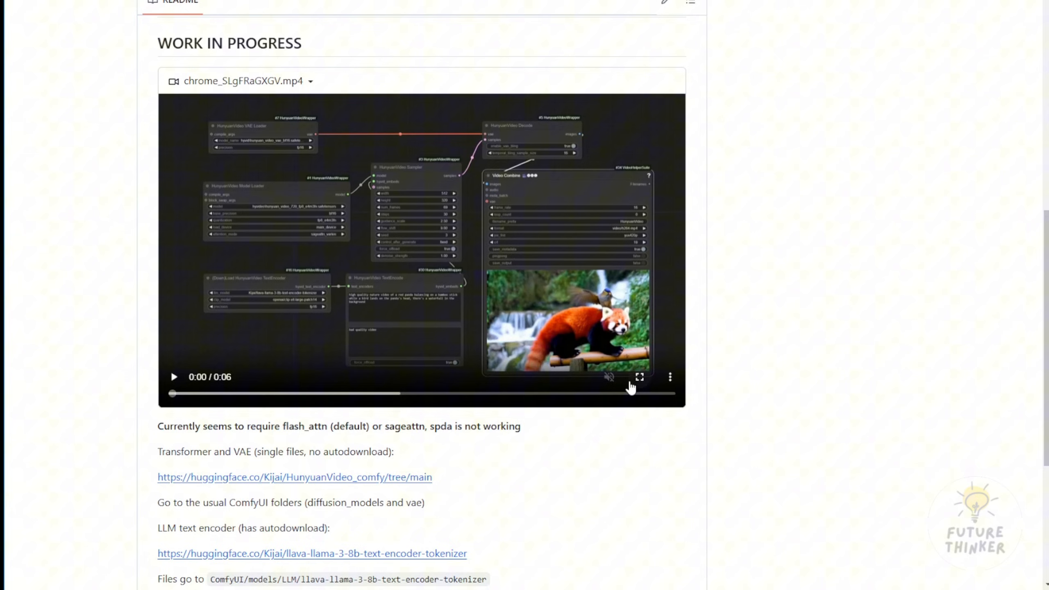
View the wrapper README's demo workflow video with the red panda result in fullscreen.
left_click(638, 377)
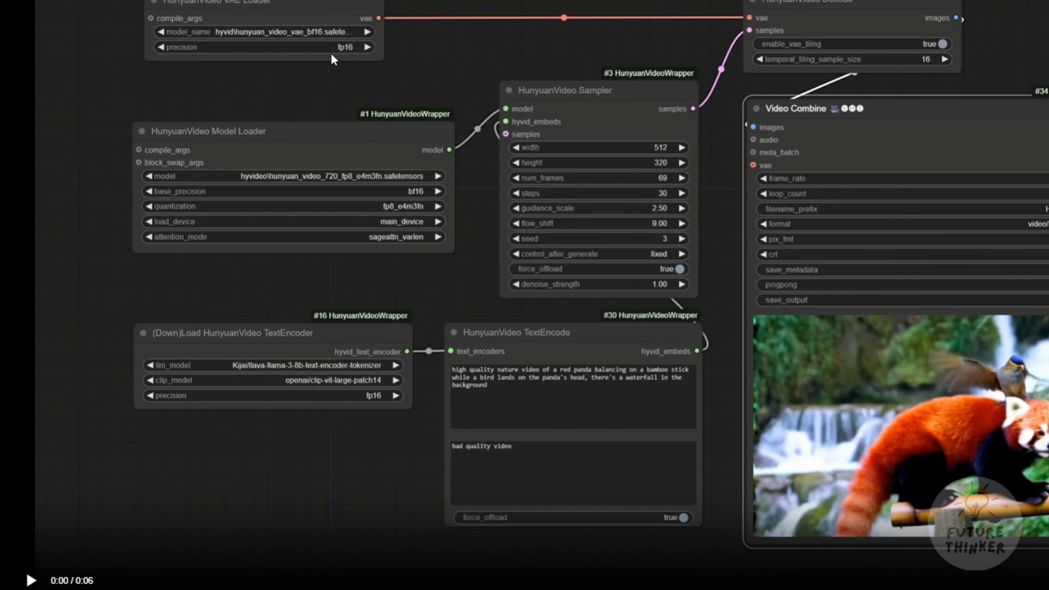
mouse_move(244, 23)
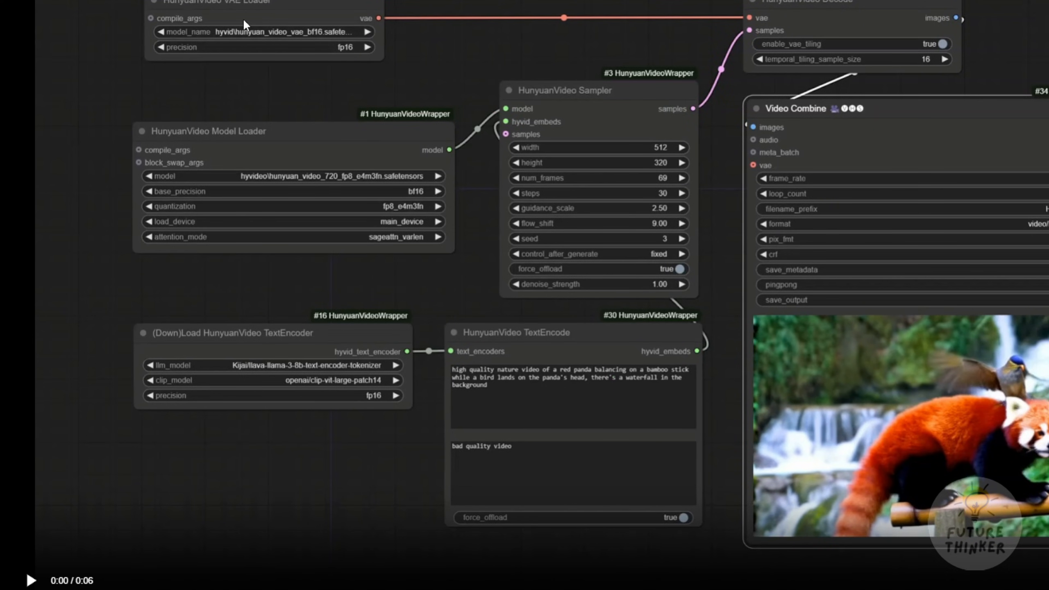
mouse_move(293, 64)
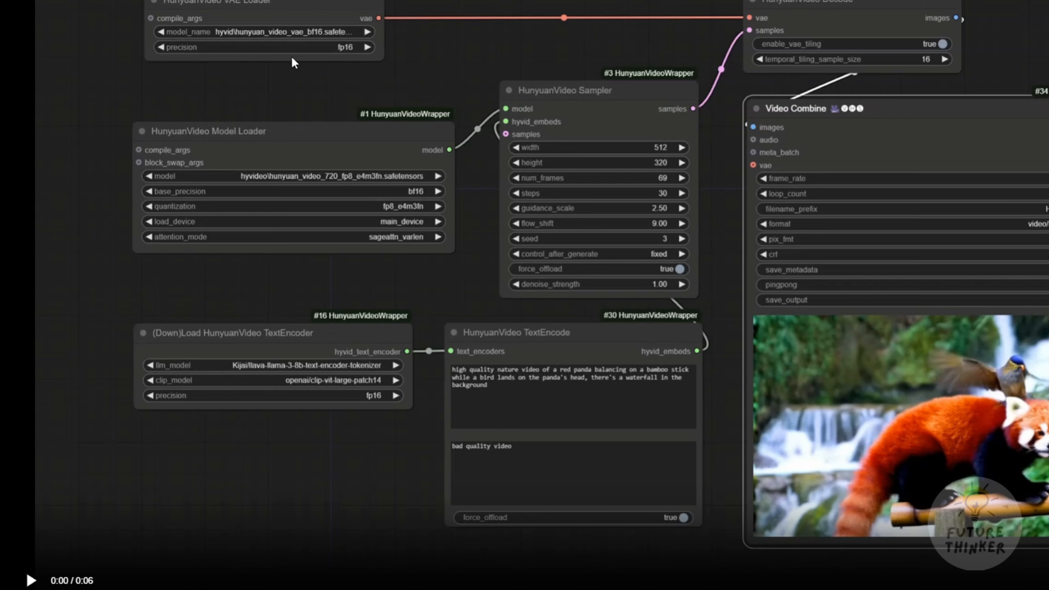
mouse_move(435, 246)
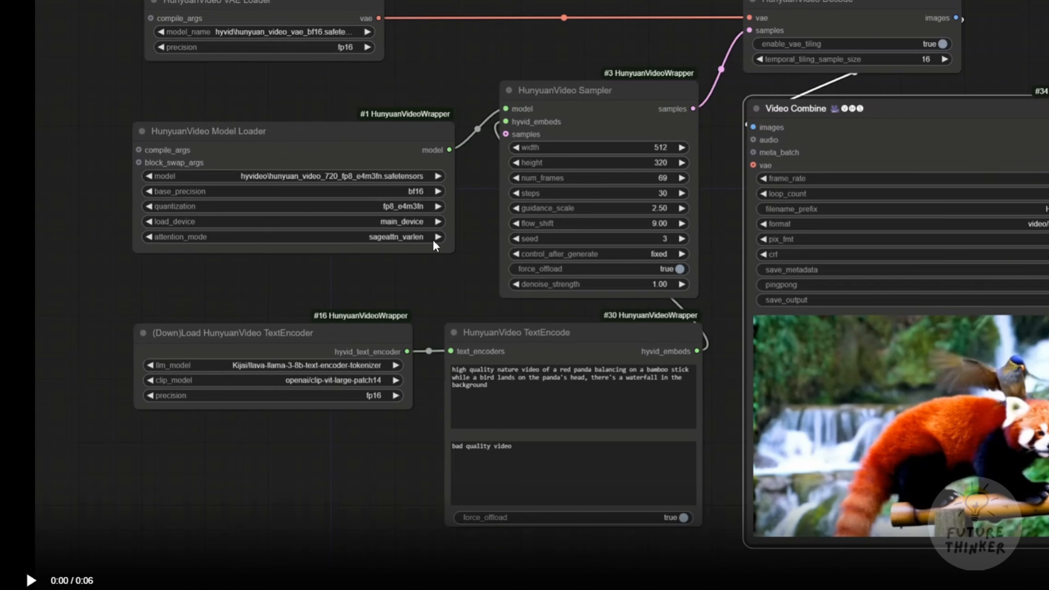
mouse_move(160, 244)
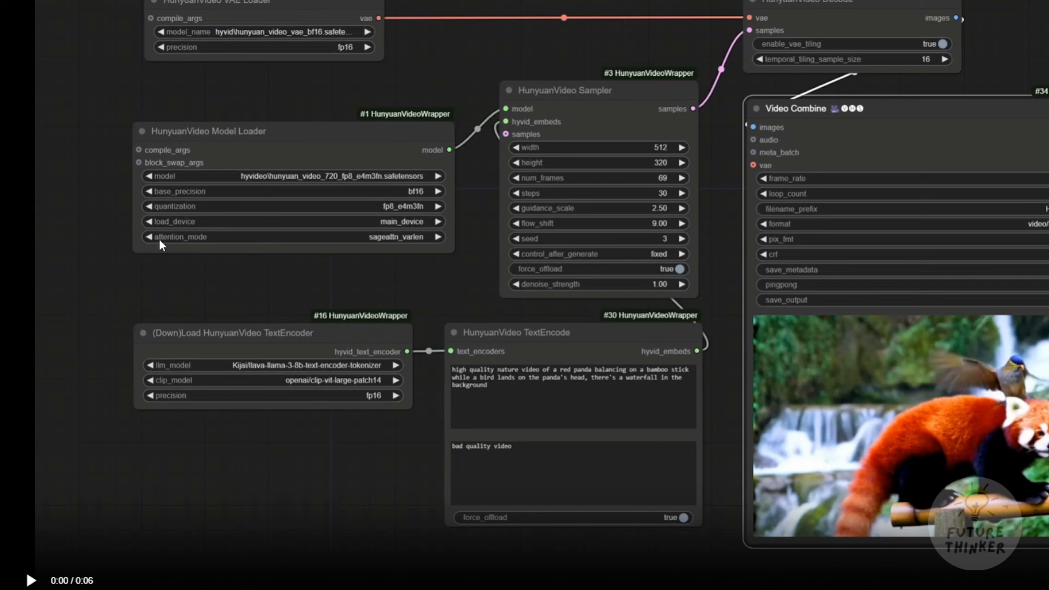
mouse_move(146, 71)
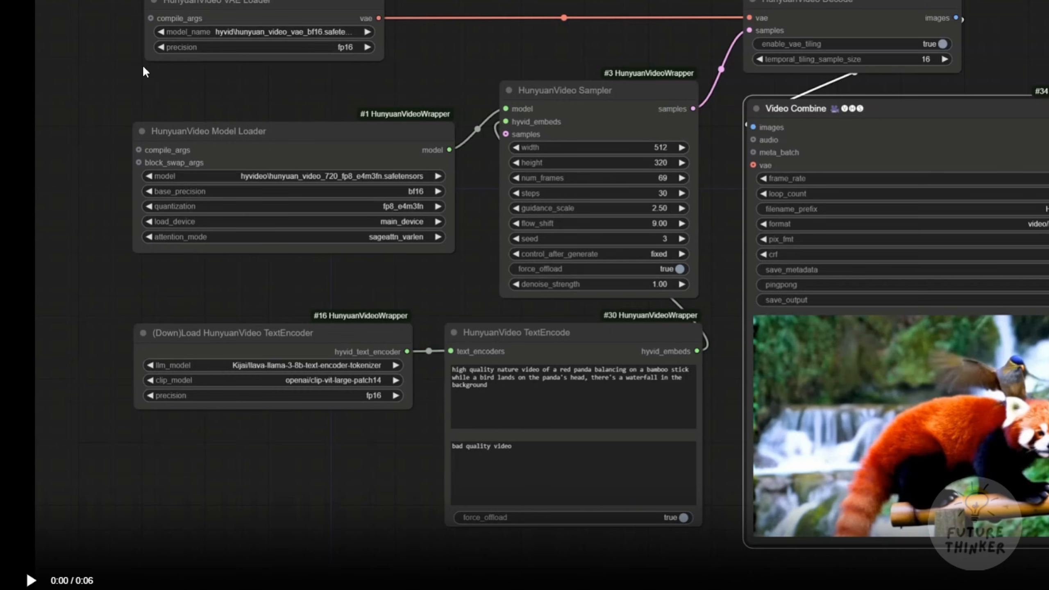
mouse_move(924, 59)
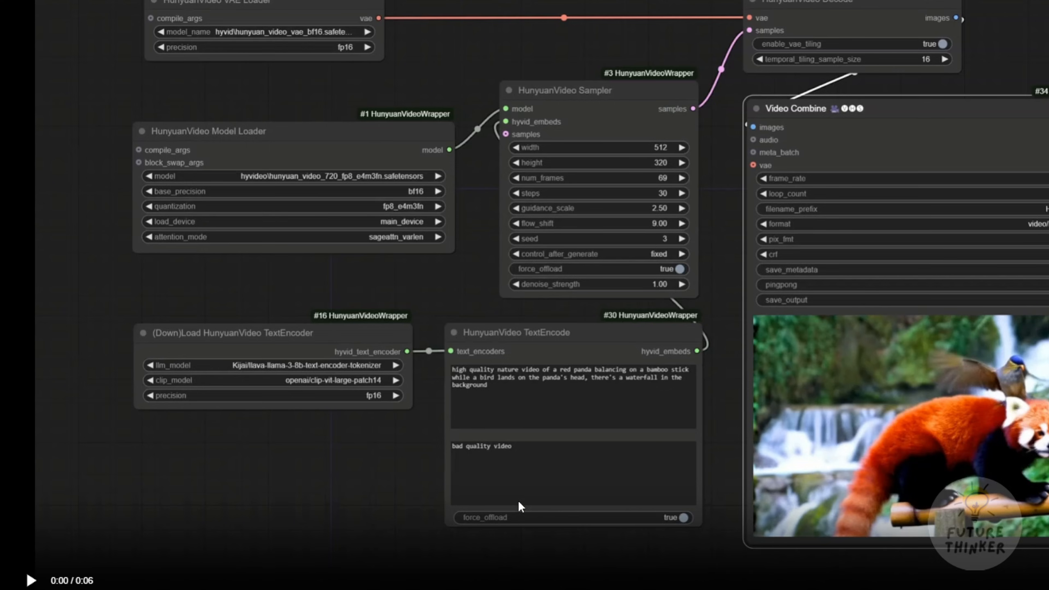
mouse_move(216, 490)
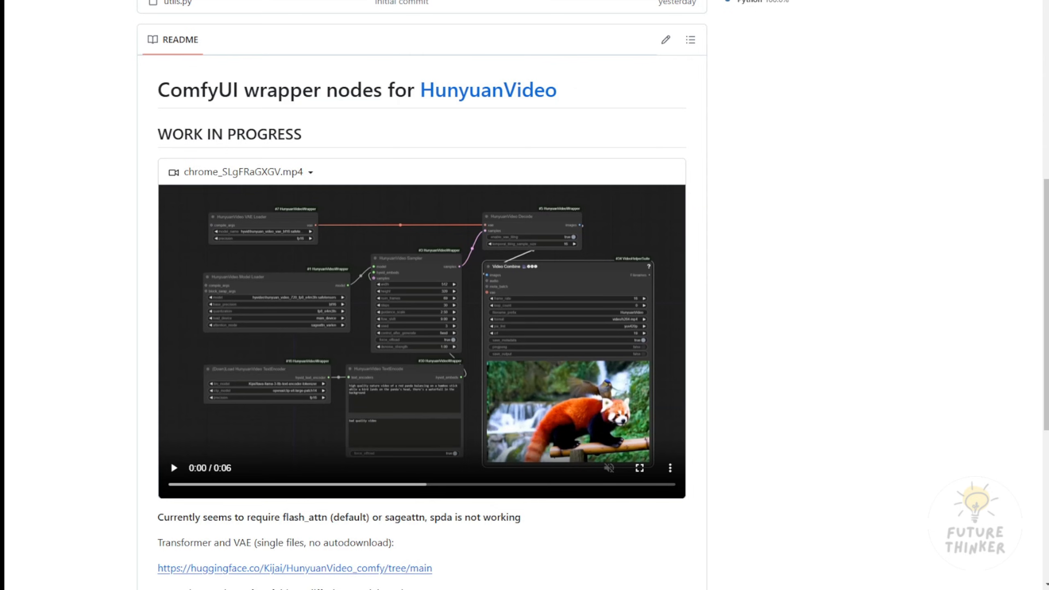
Mark the WORK IN PROGRESS heading and scroll to the flash_attn and model-file setup notes.
scroll("down", 3)
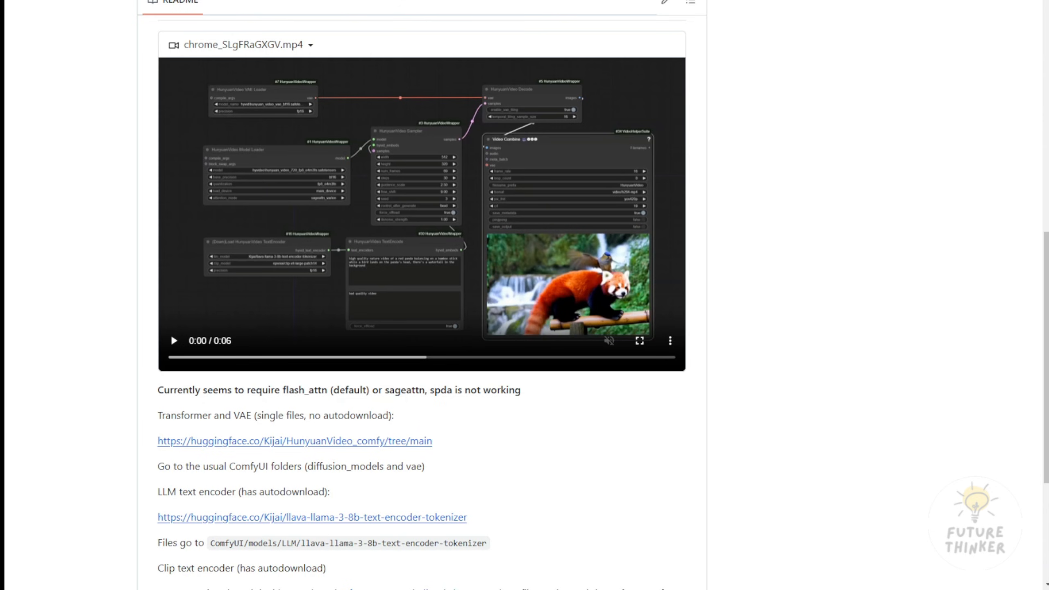
scroll("up", 3)
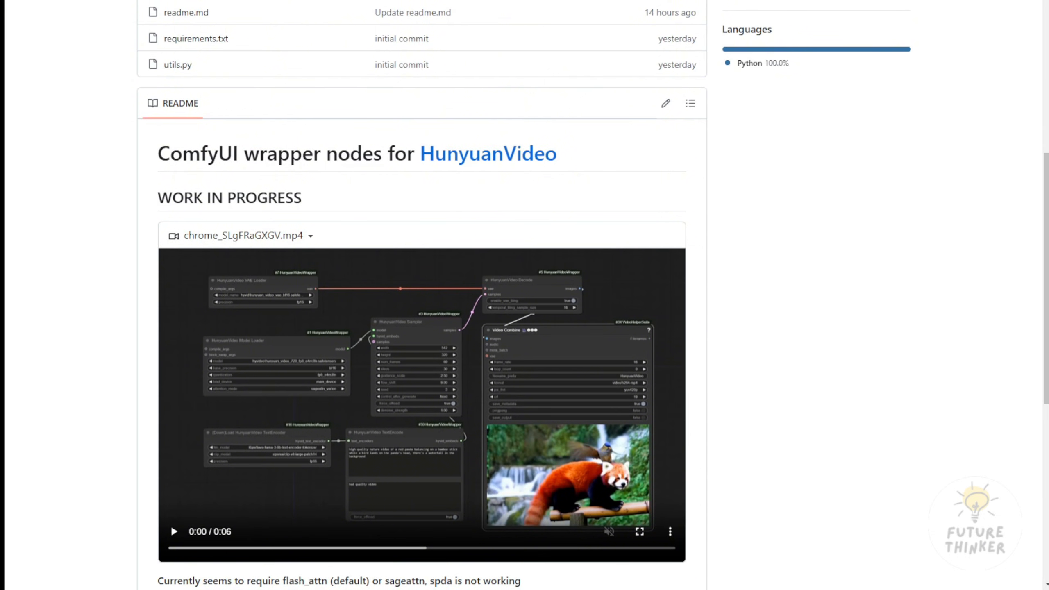
mouse_move(147, 198)
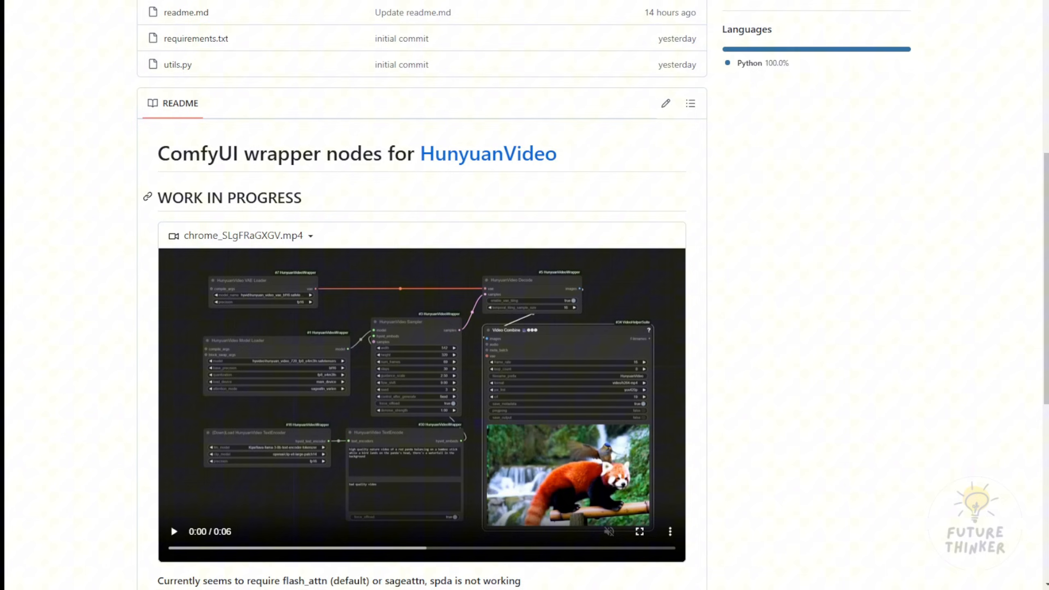
double_click(229, 197)
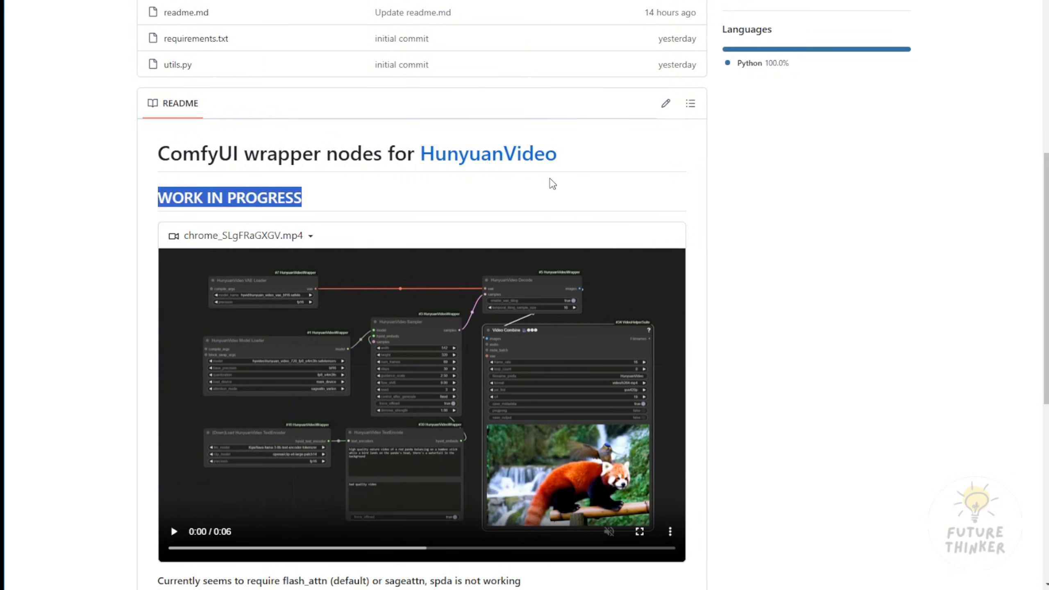
scroll("down", 3)
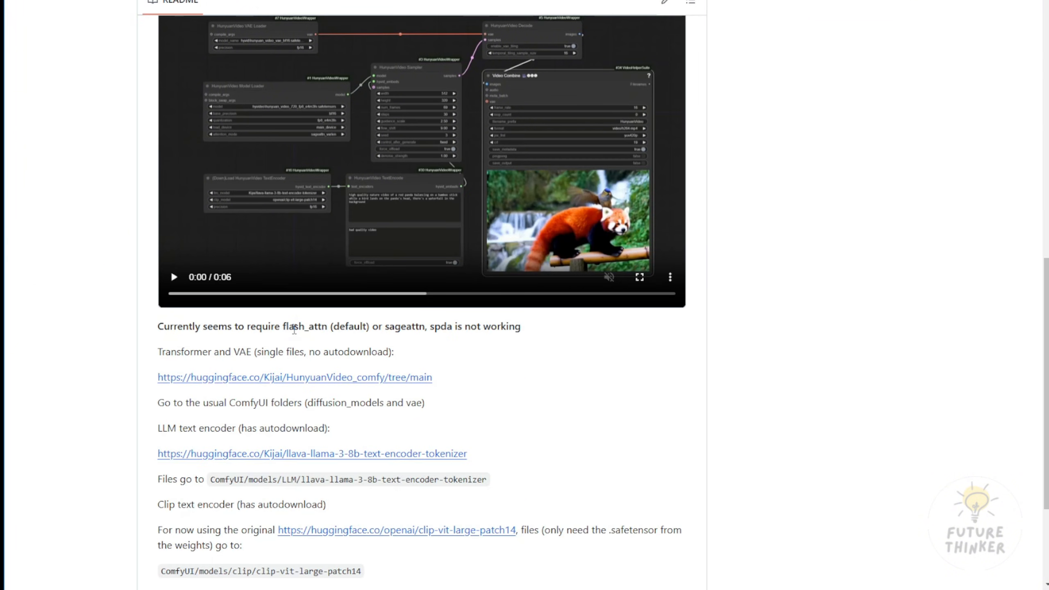
mouse_move(314, 326)
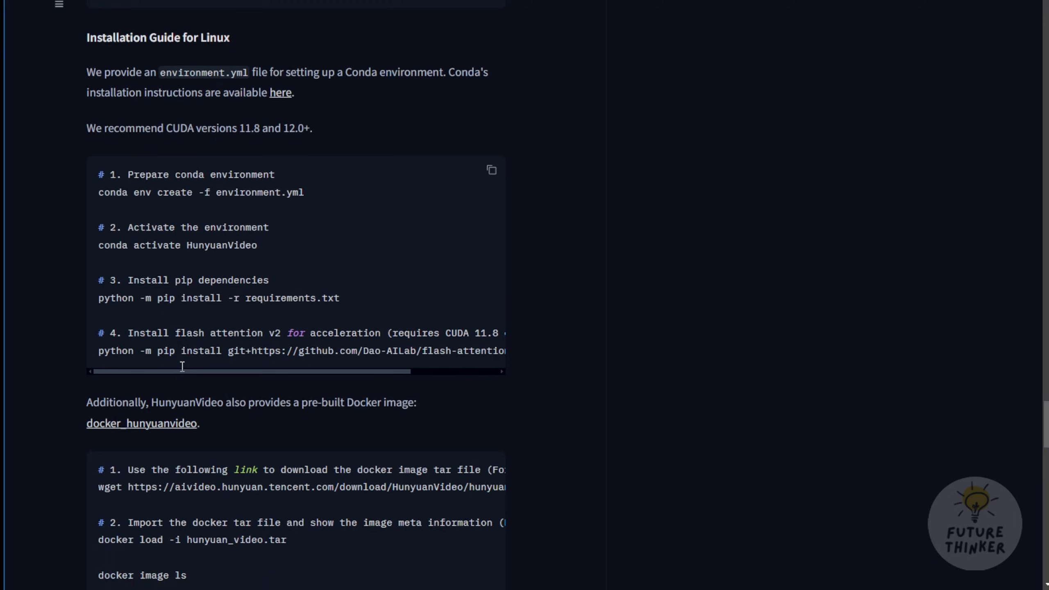
Review the Conda and Docker installation commands, marking the sageattn term.
scroll("down", 3)
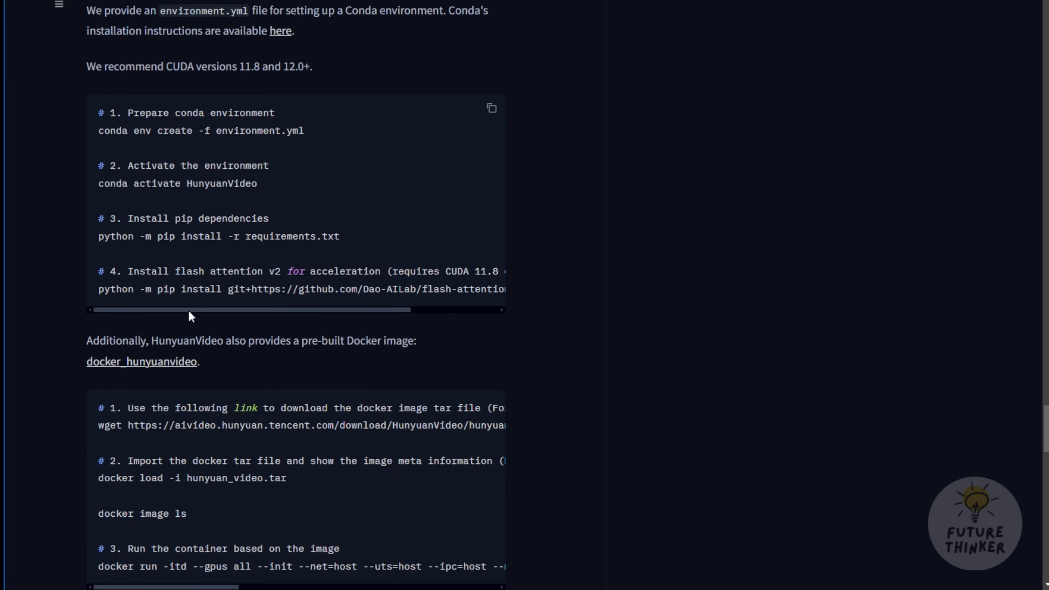
mouse_move(102, 152)
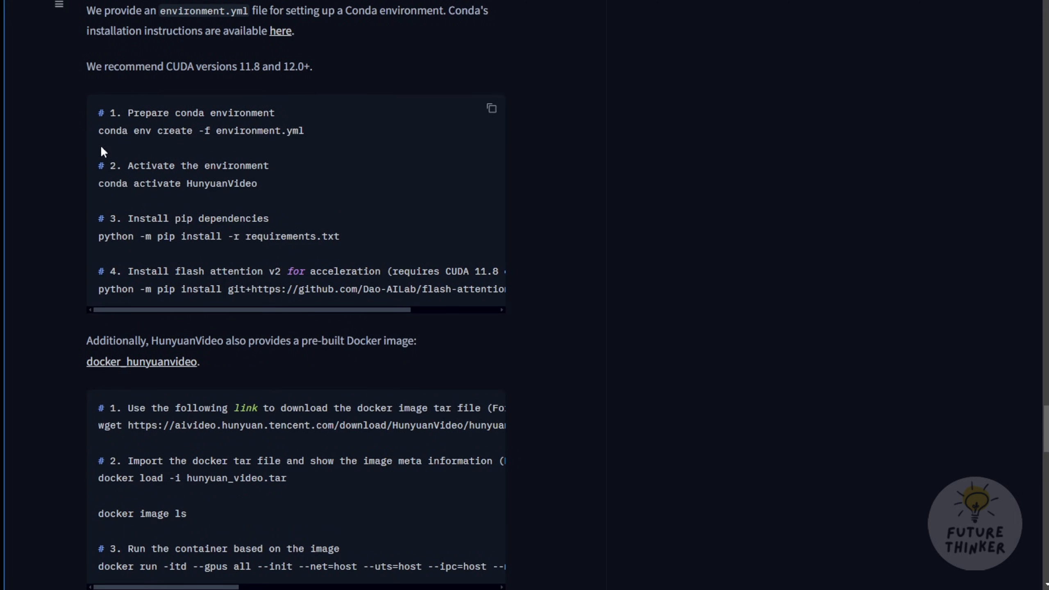
double_click(146, 271)
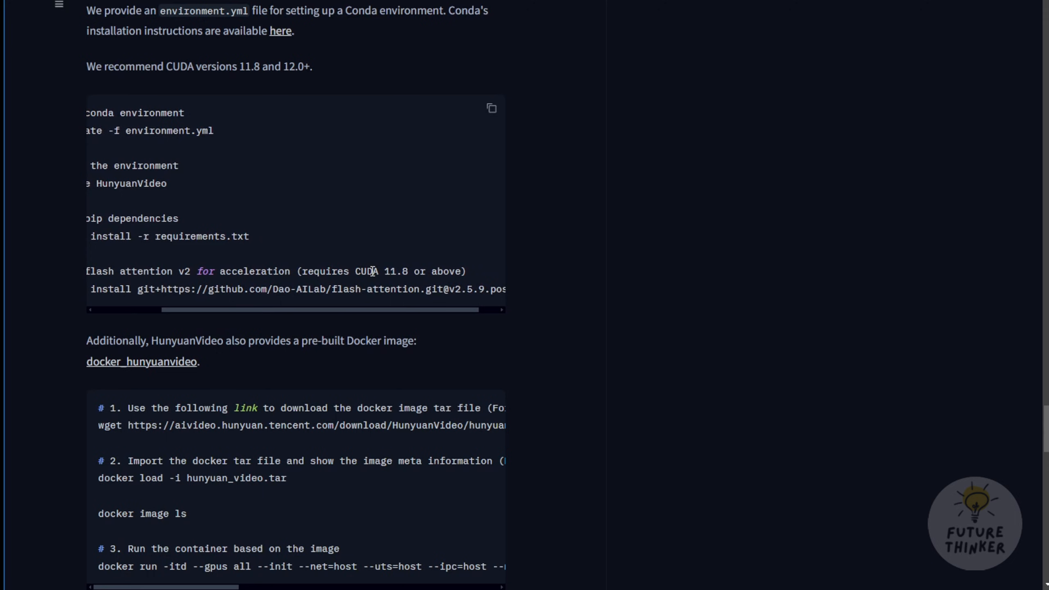
mouse_move(234, 194)
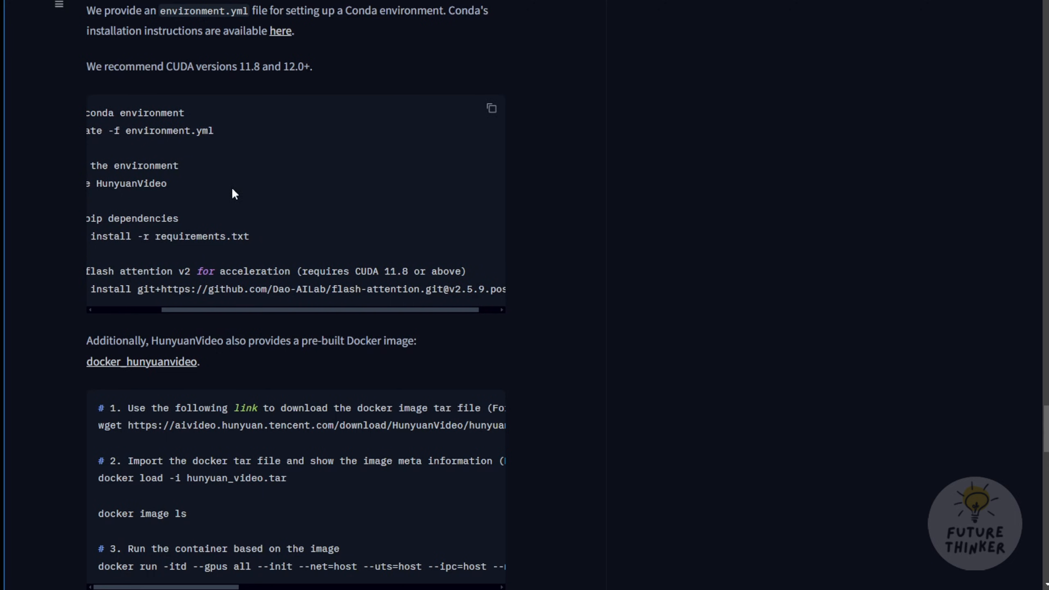
mouse_move(413, 315)
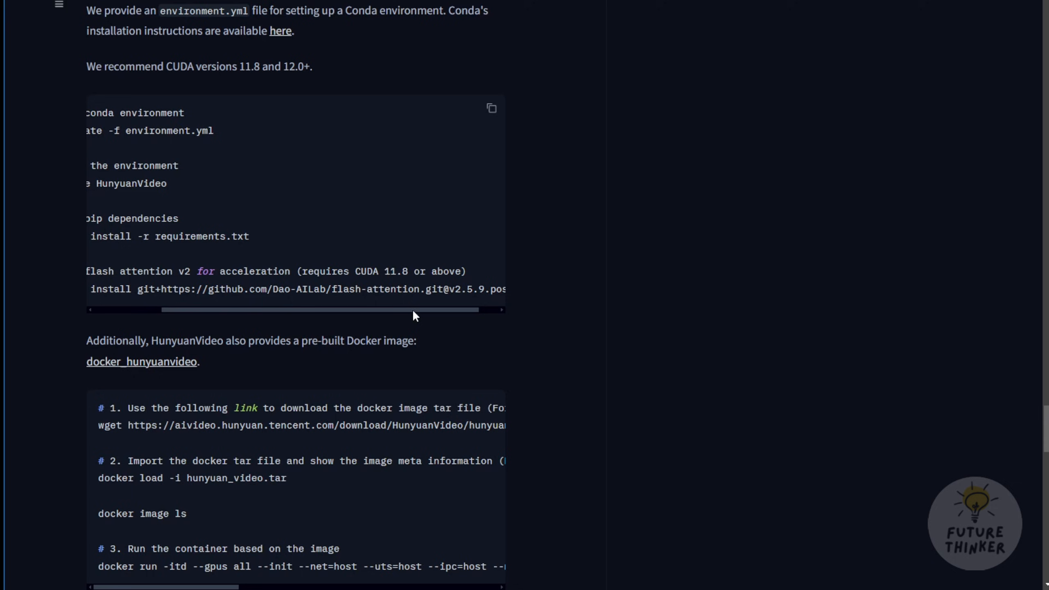
scroll("right", 3)
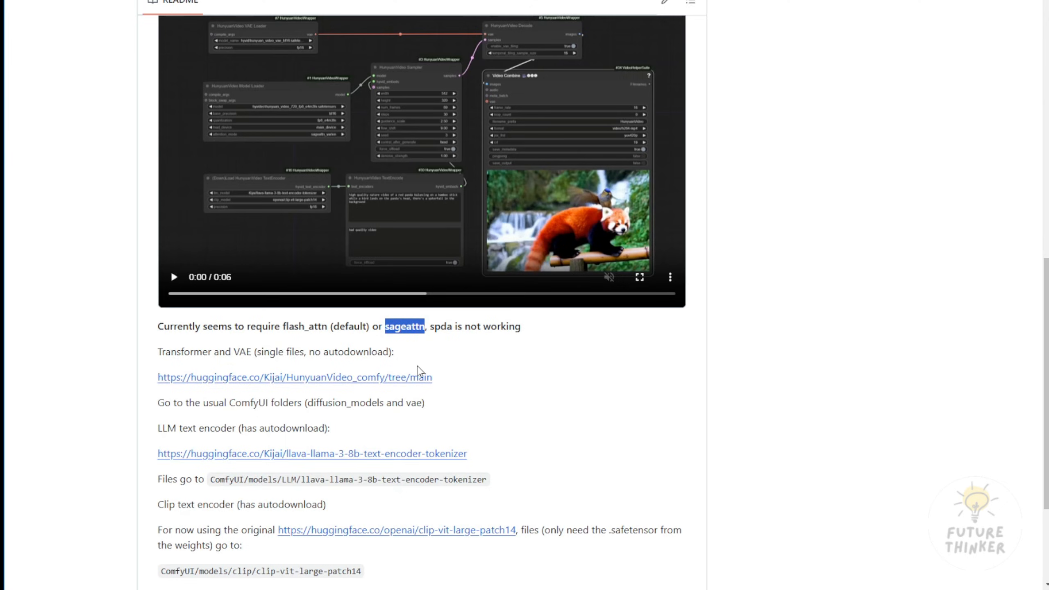
Scroll through the readme notes and return to the repository file list at the top.
scroll("down", 3)
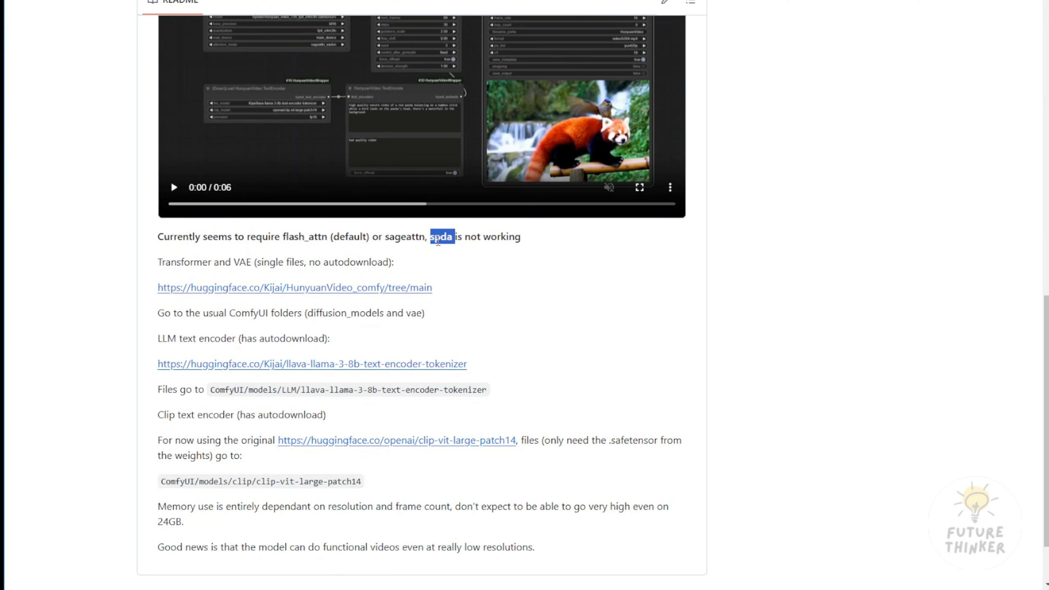
mouse_move(522, 238)
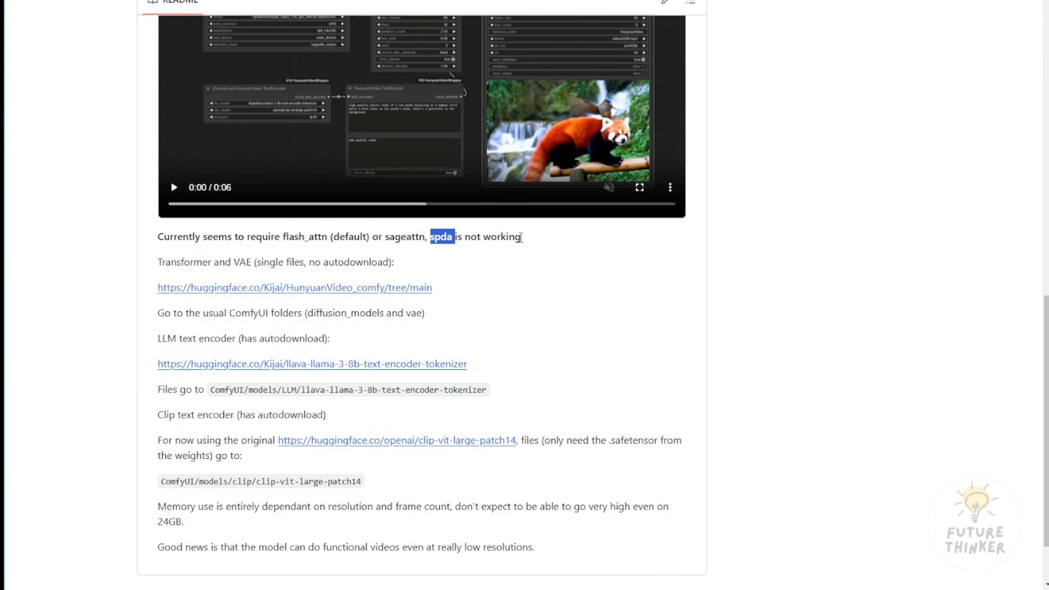
mouse_move(304, 17)
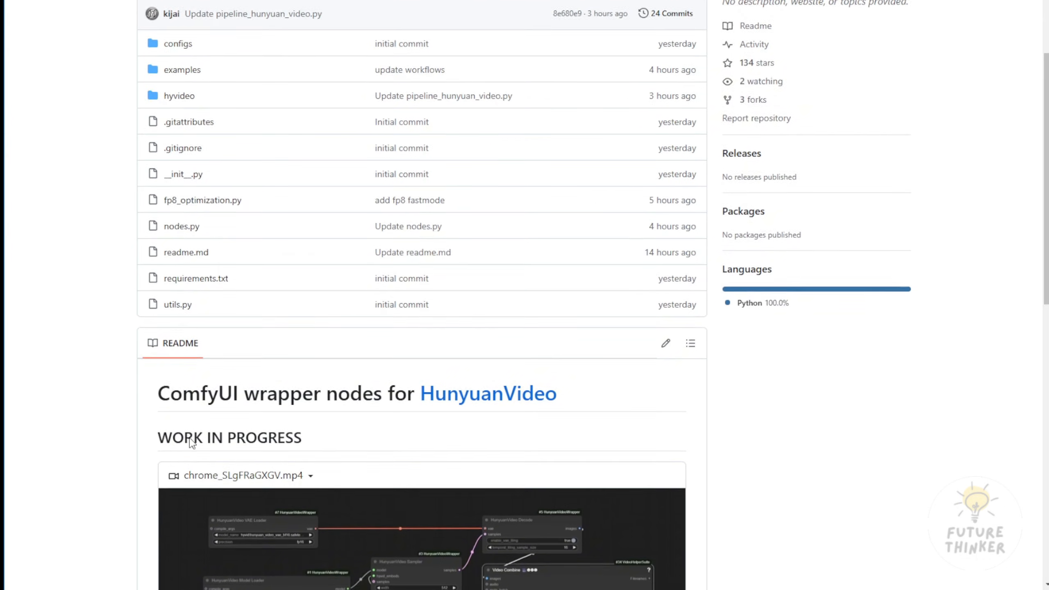
scroll("up", 3)
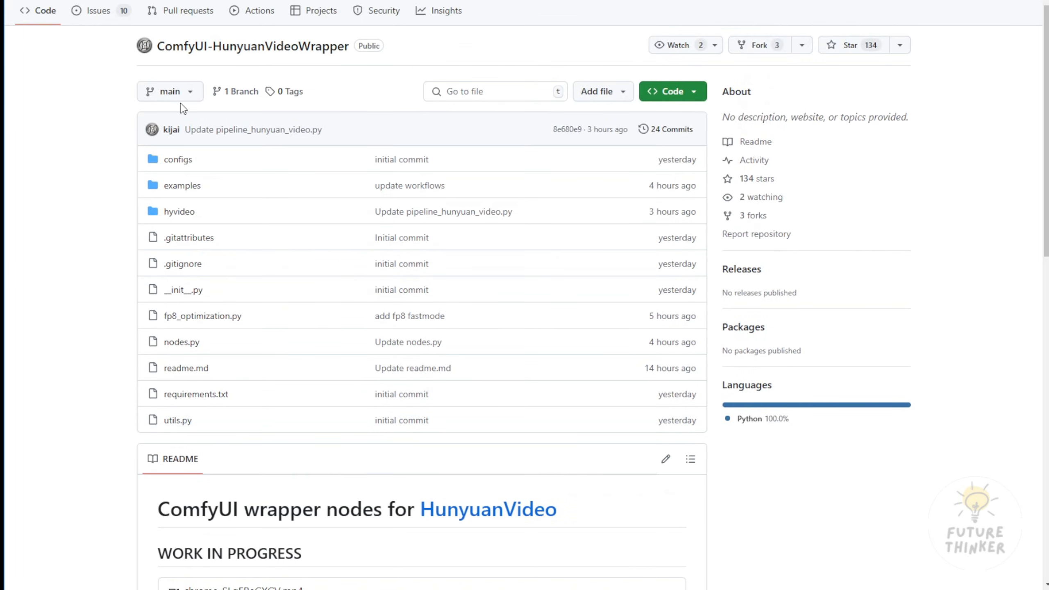
mouse_move(182, 185)
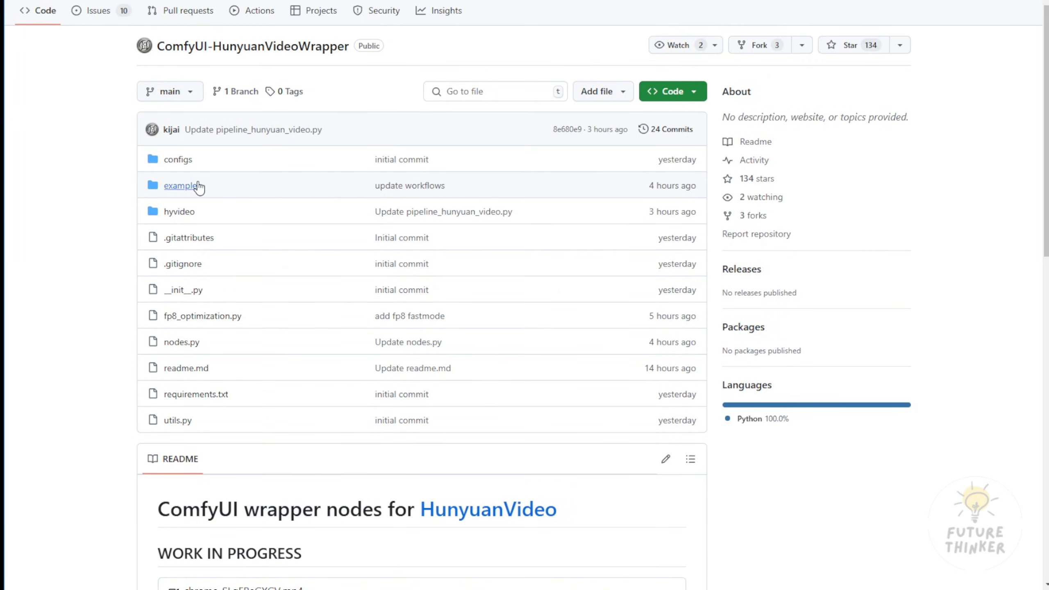
mouse_move(260, 371)
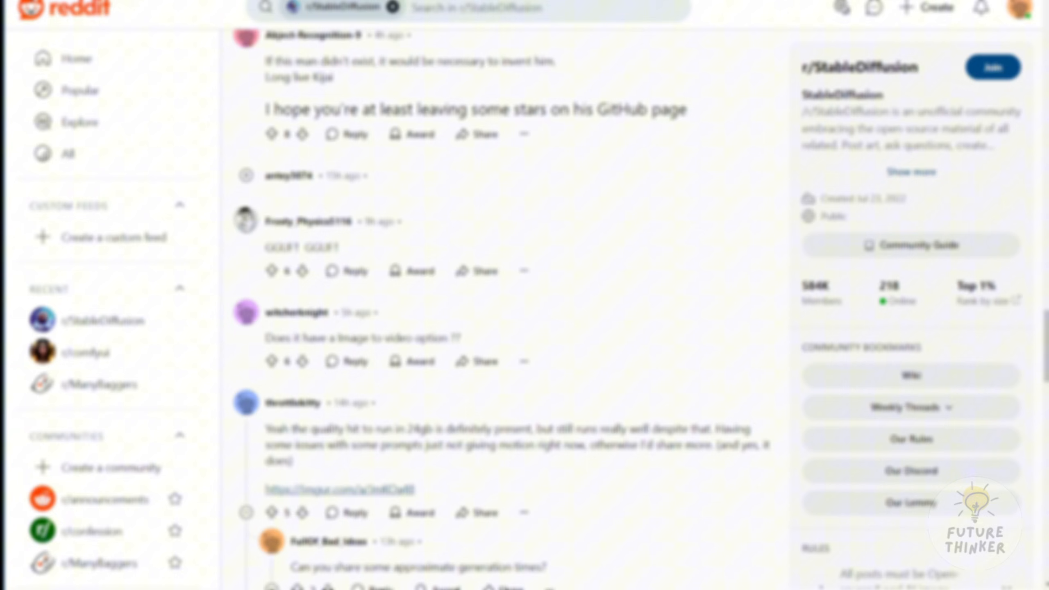
Scroll up through the r/StableDiffusion thread's comments about the video model.
scroll("up", 3)
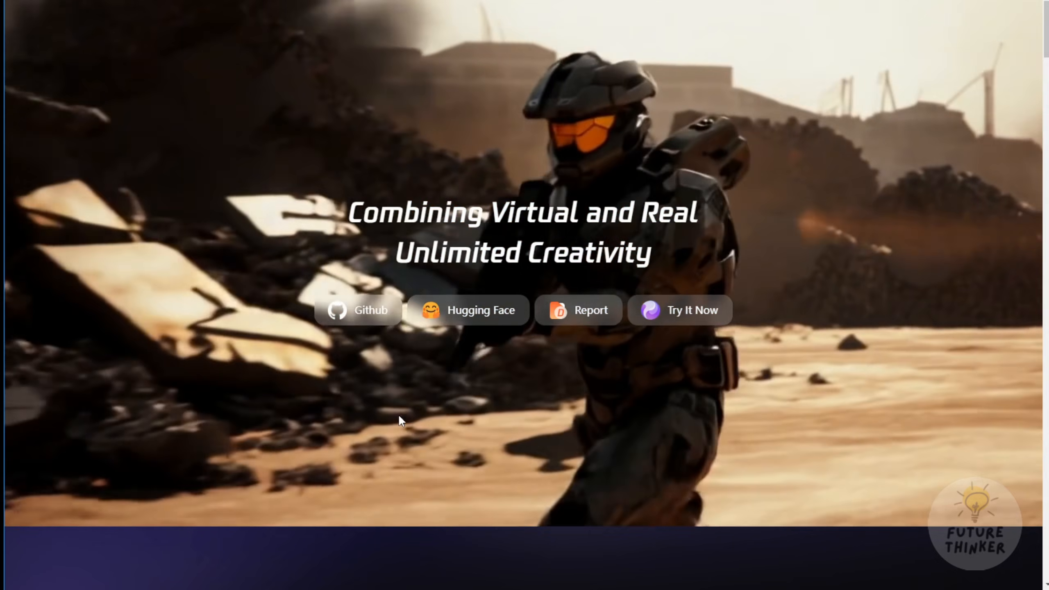
Scroll from the hero banner to the Surpassing Commercial Models demo grid of six cards.
scroll("down", 3)
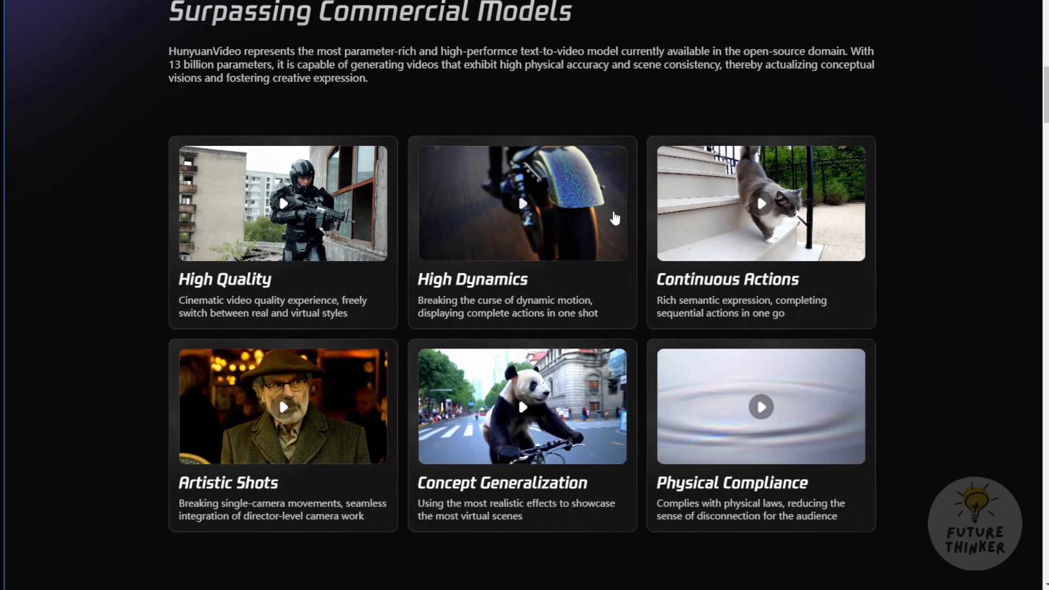
mouse_move(376, 336)
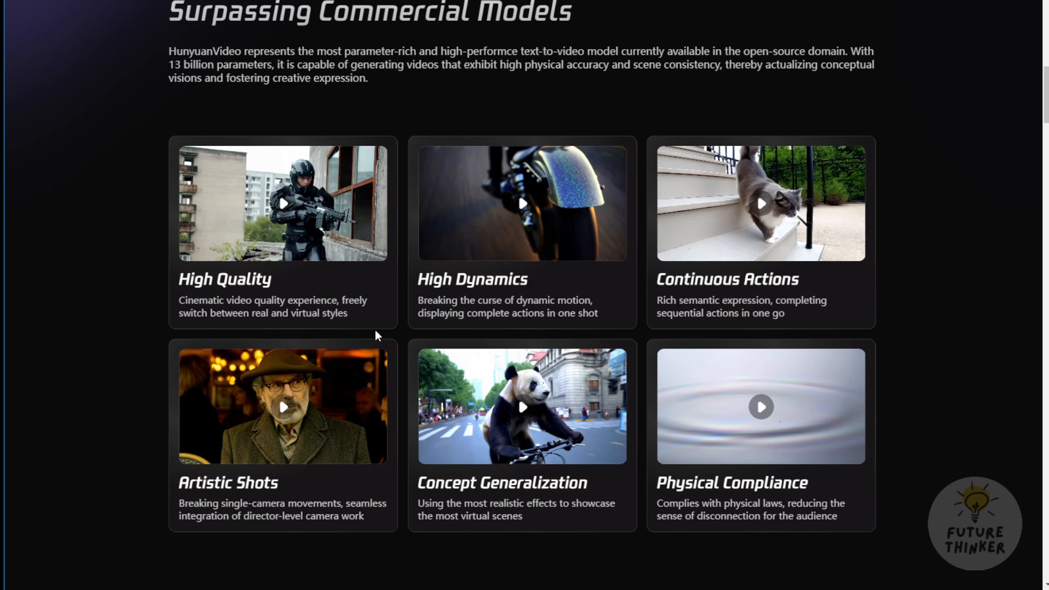
mouse_move(315, 329)
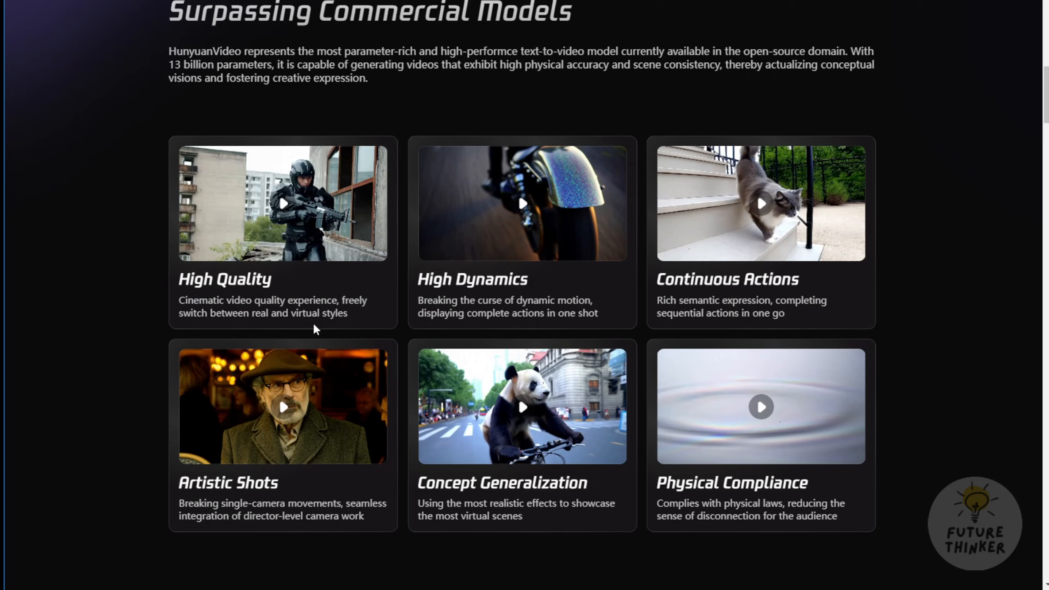
mouse_move(375, 340)
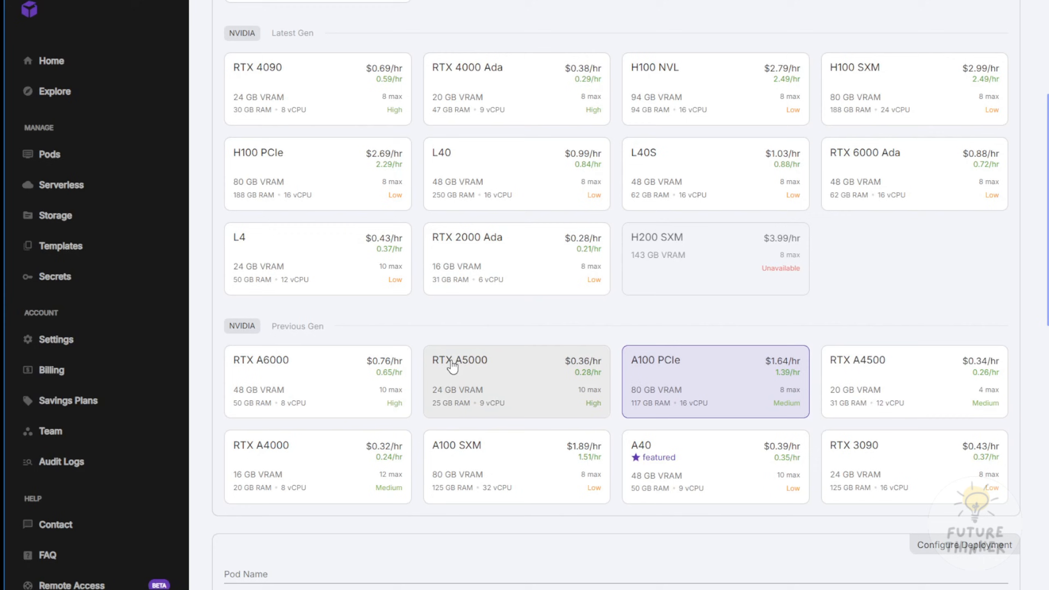
mouse_move(427, 350)
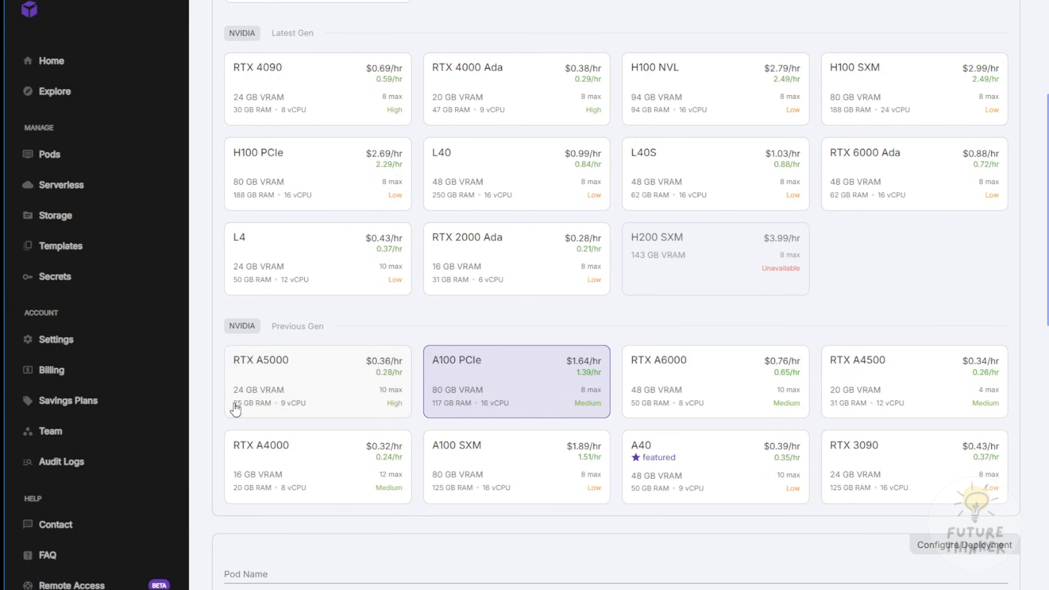
mouse_move(460, 408)
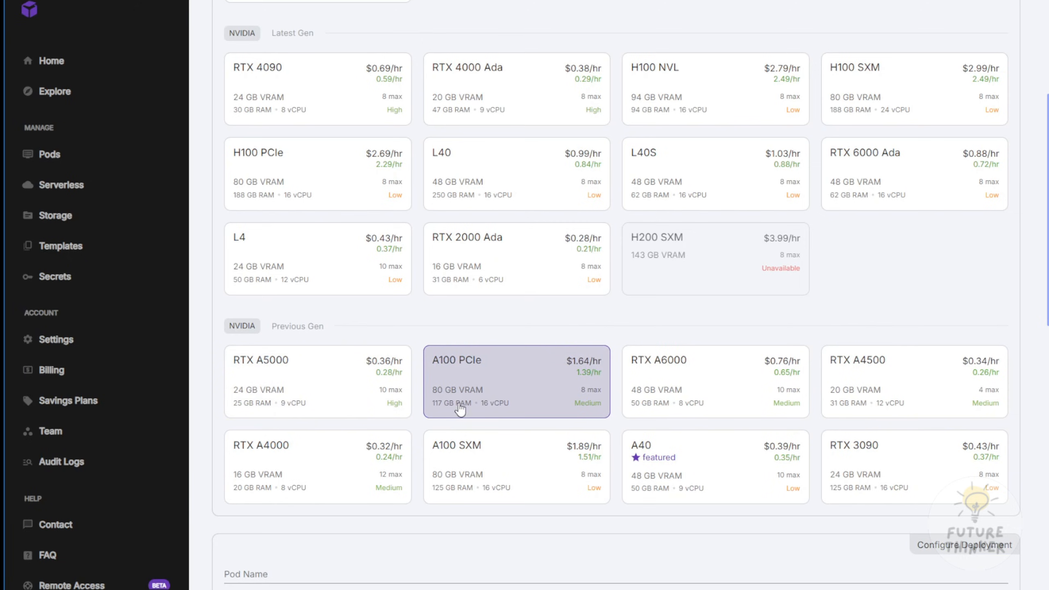
mouse_move(524, 364)
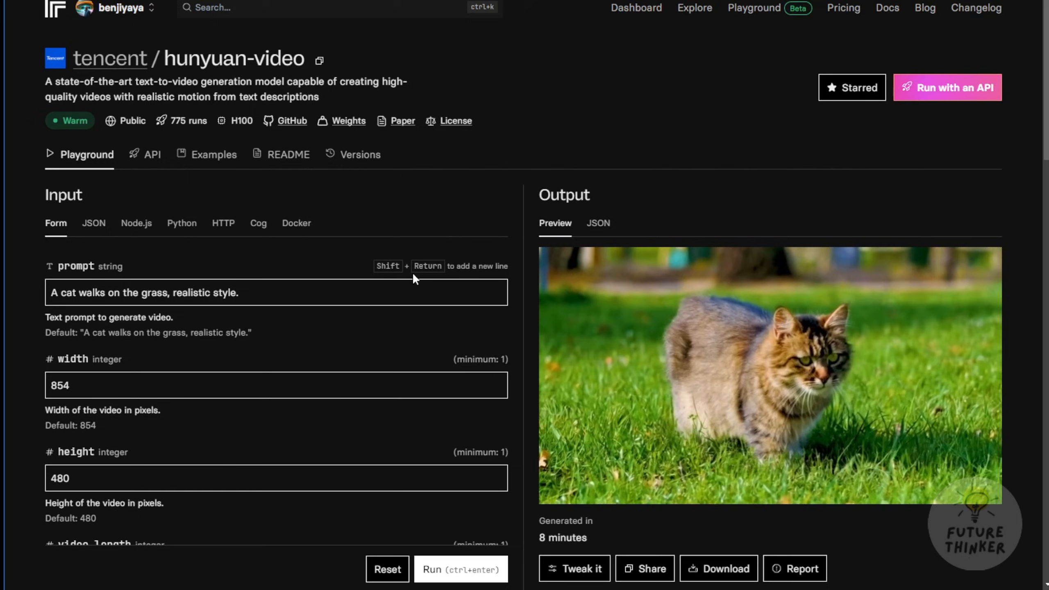
Play the generated cat-on-grass video in the tencent/hunyuan-video playground output preview.
scroll("down", 3)
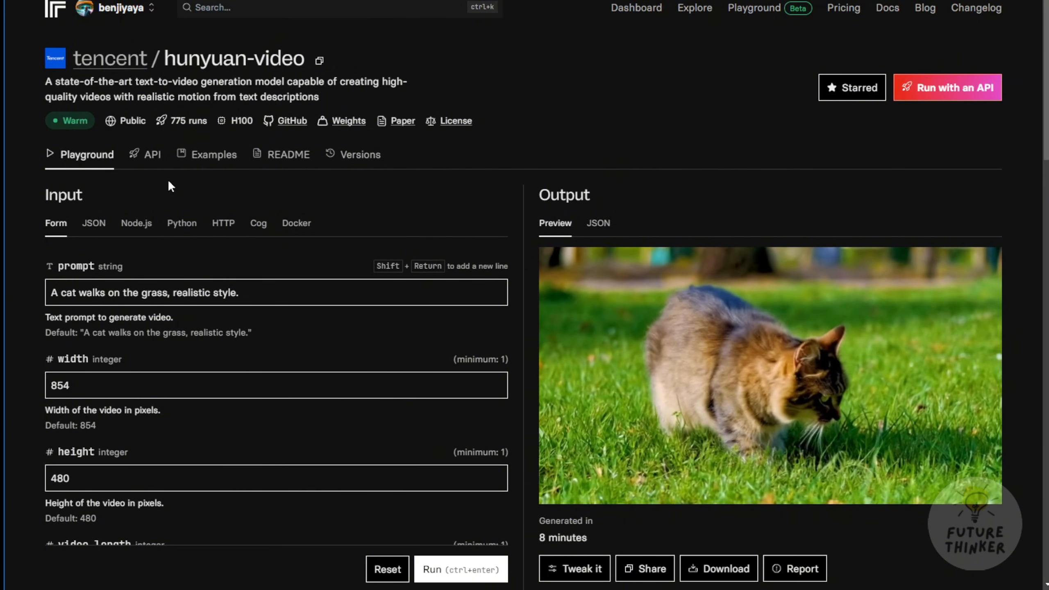
left_click(770, 375)
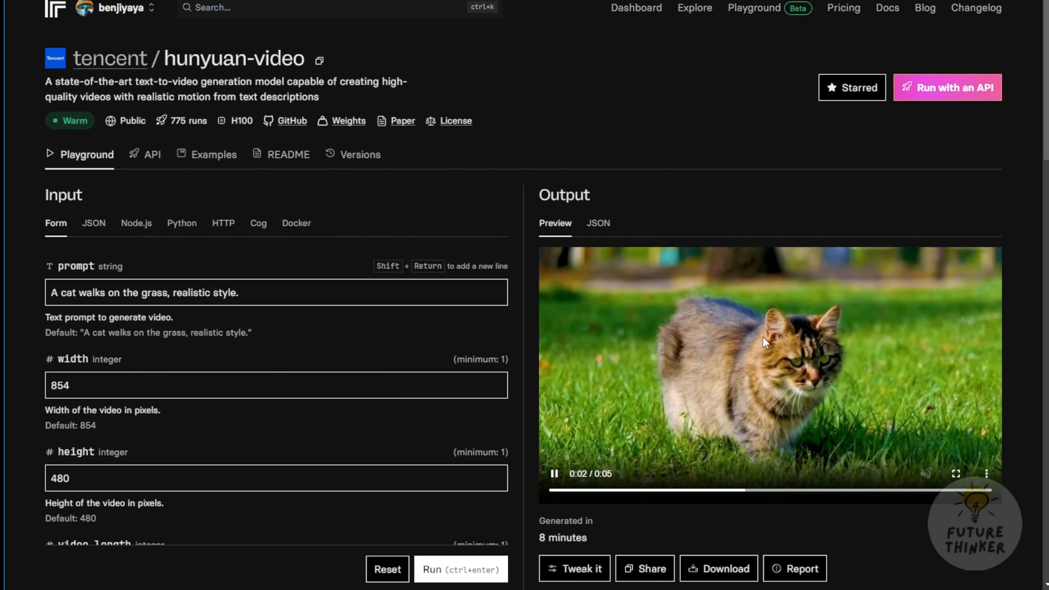
scroll("down", 3)
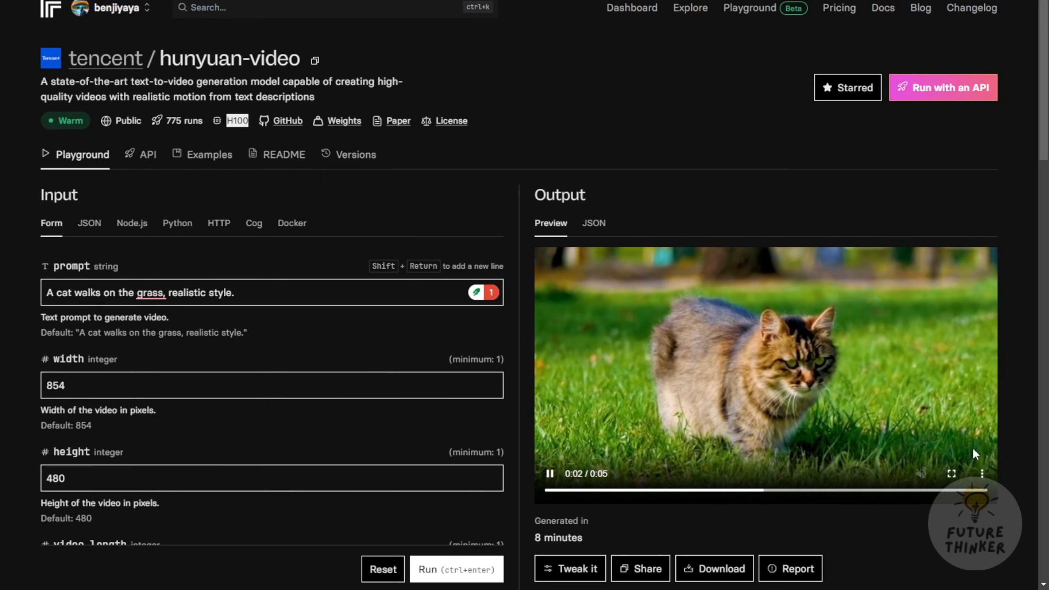
scroll("down", 3)
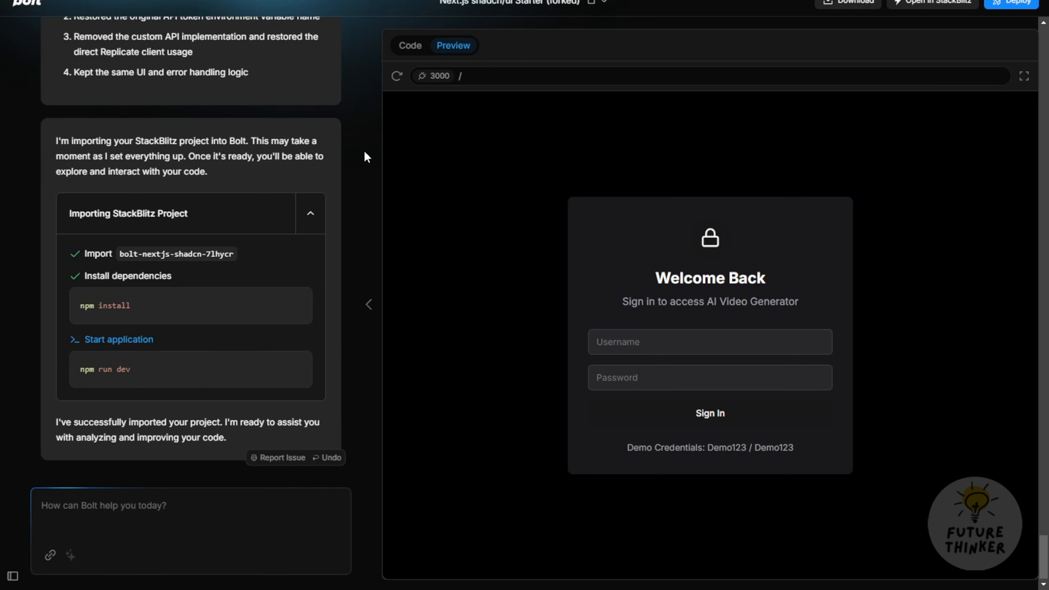
mouse_move(367, 142)
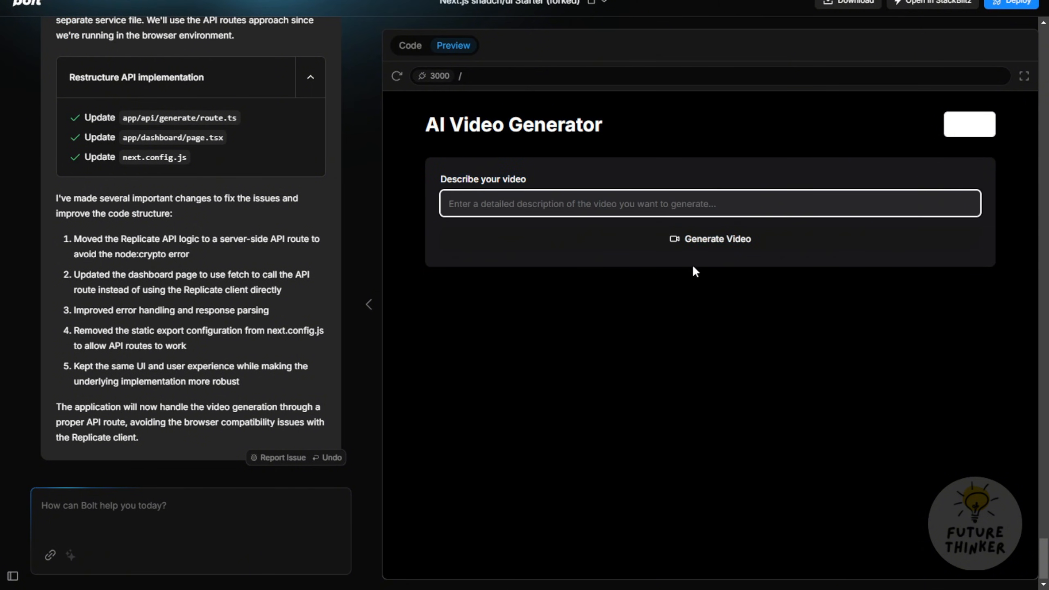
mouse_move(754, 316)
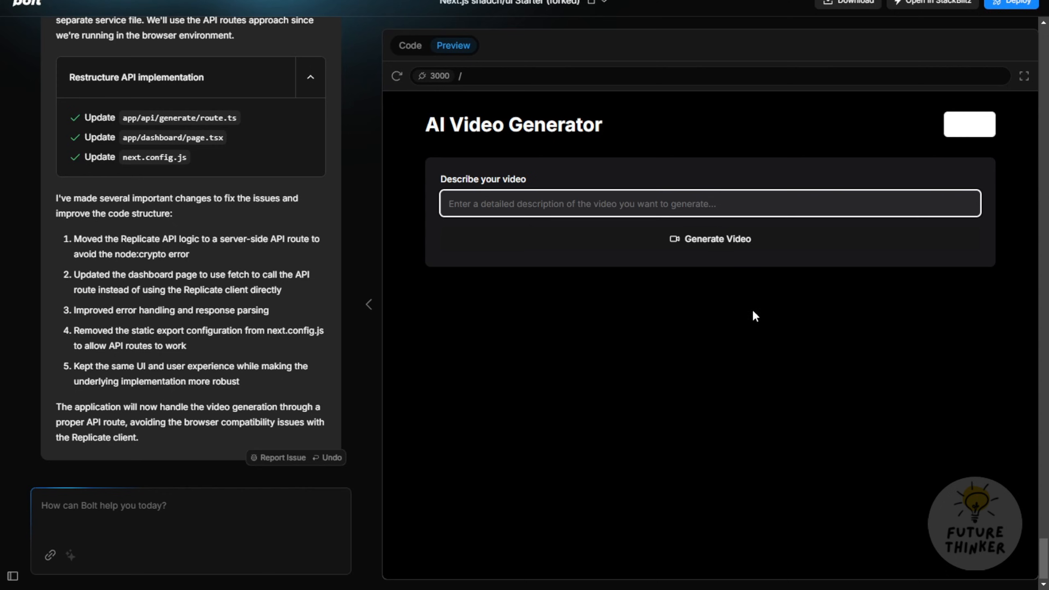
mouse_move(698, 99)
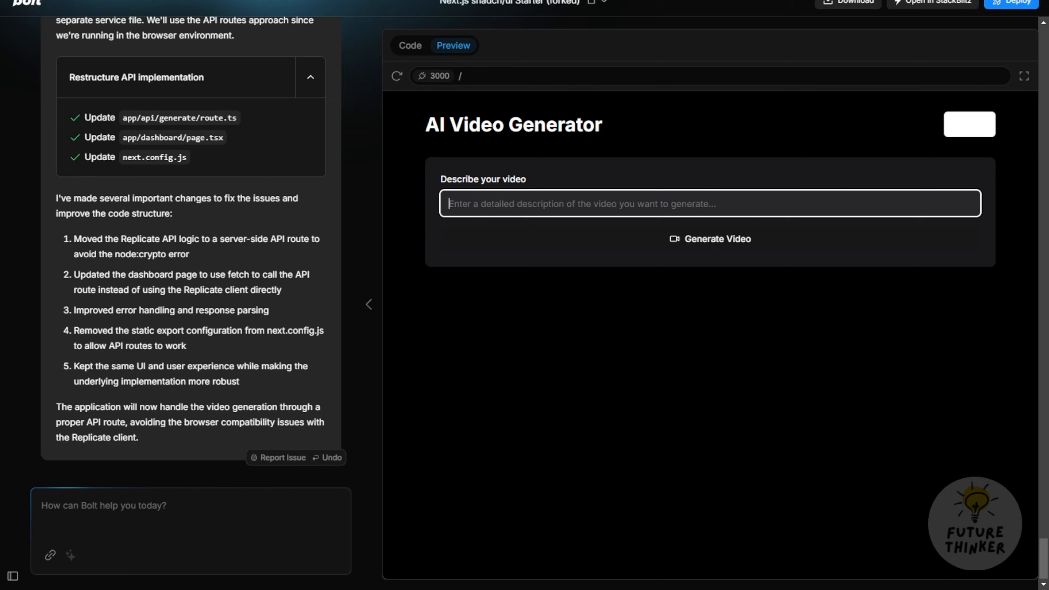
mouse_move(742, 298)
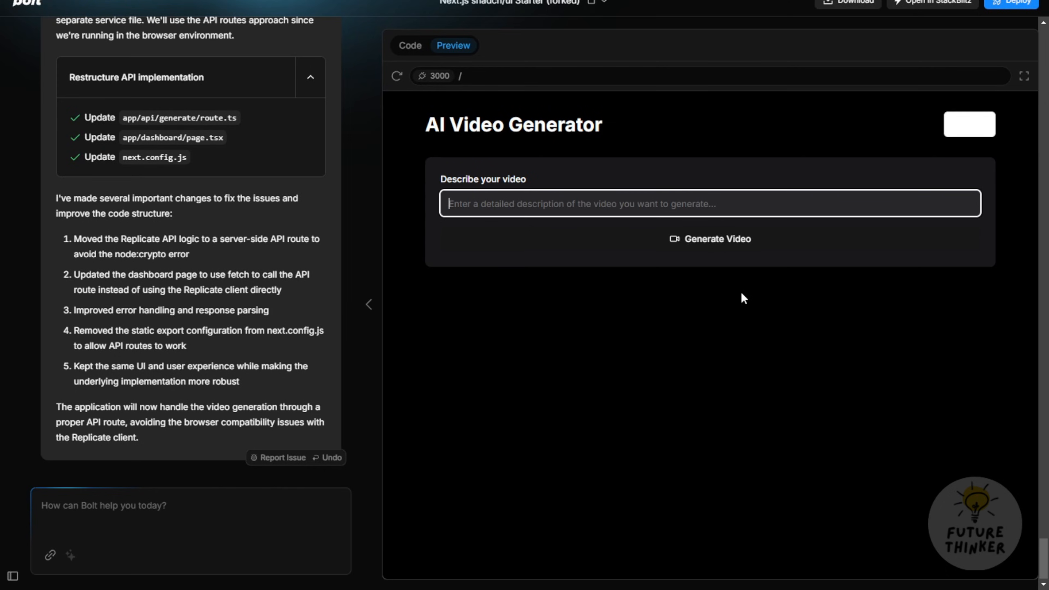
mouse_move(736, 298)
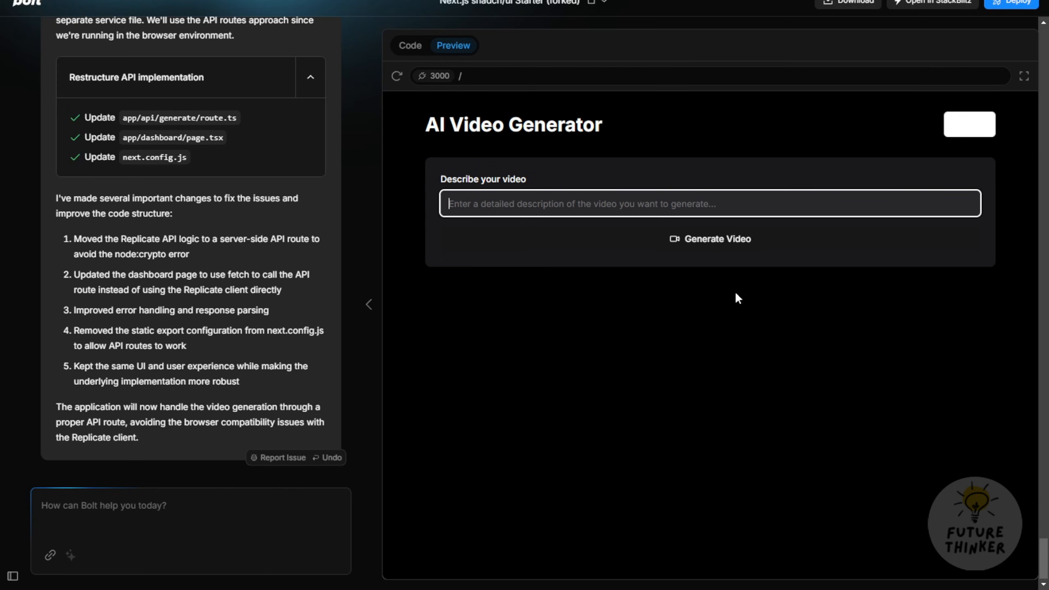
mouse_move(577, 188)
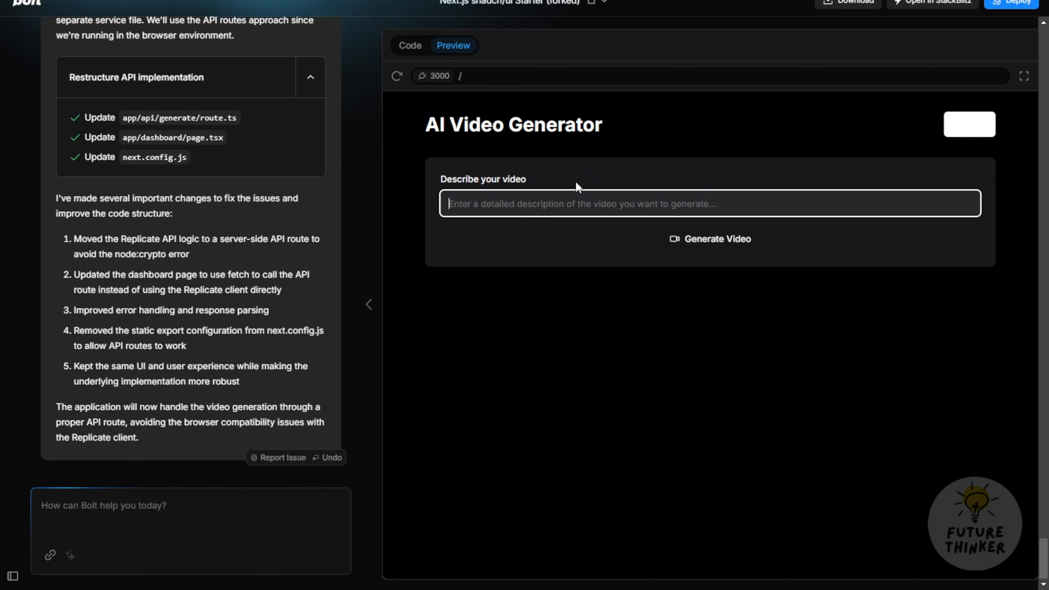
mouse_move(564, 446)
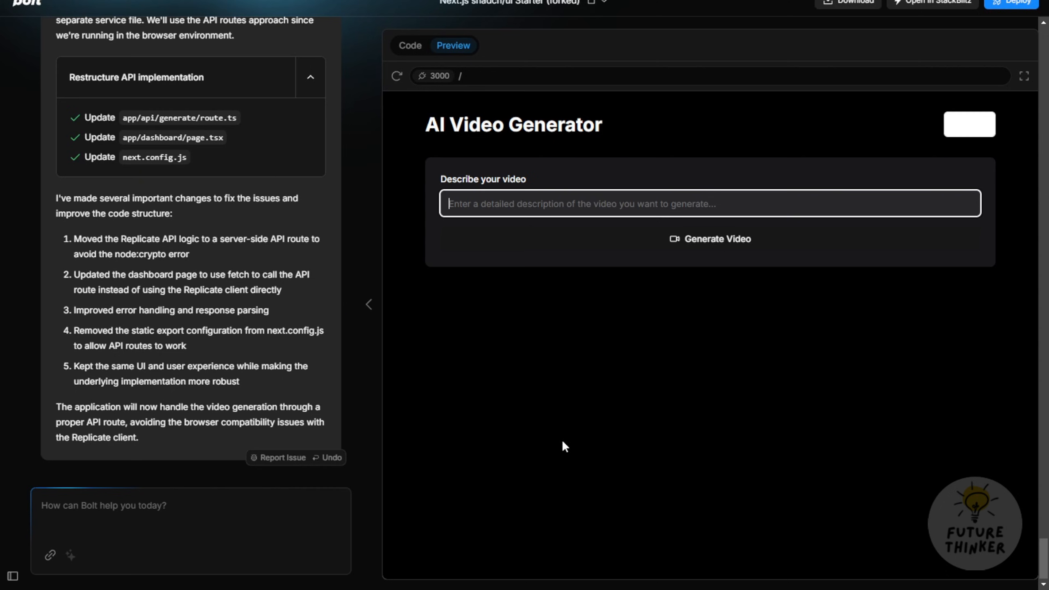
Reveal the Bolt sidebar's list of past chats from the AI Video Generator preview.
left_click(20, 570)
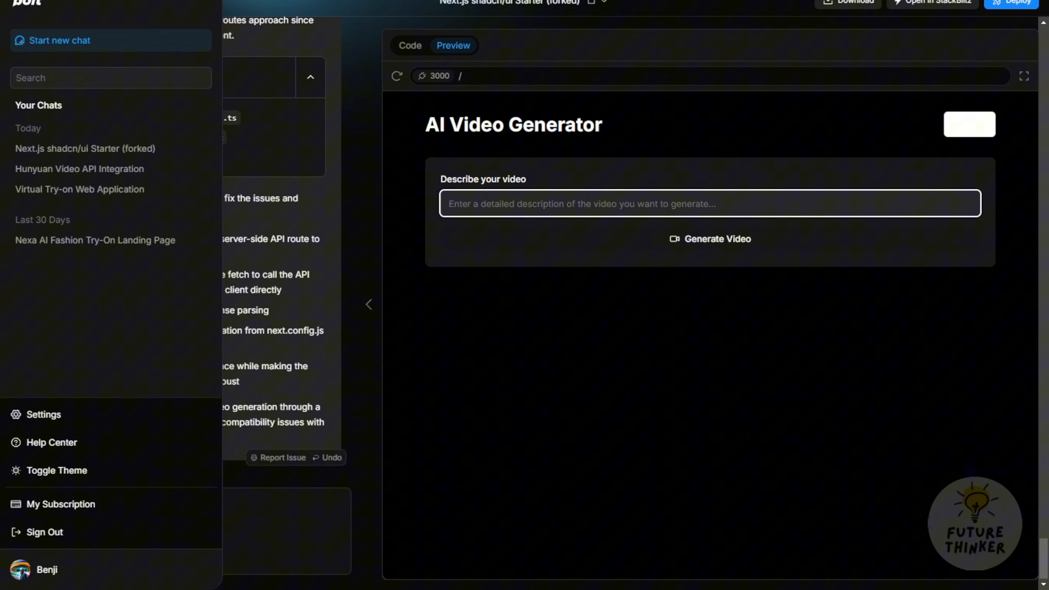